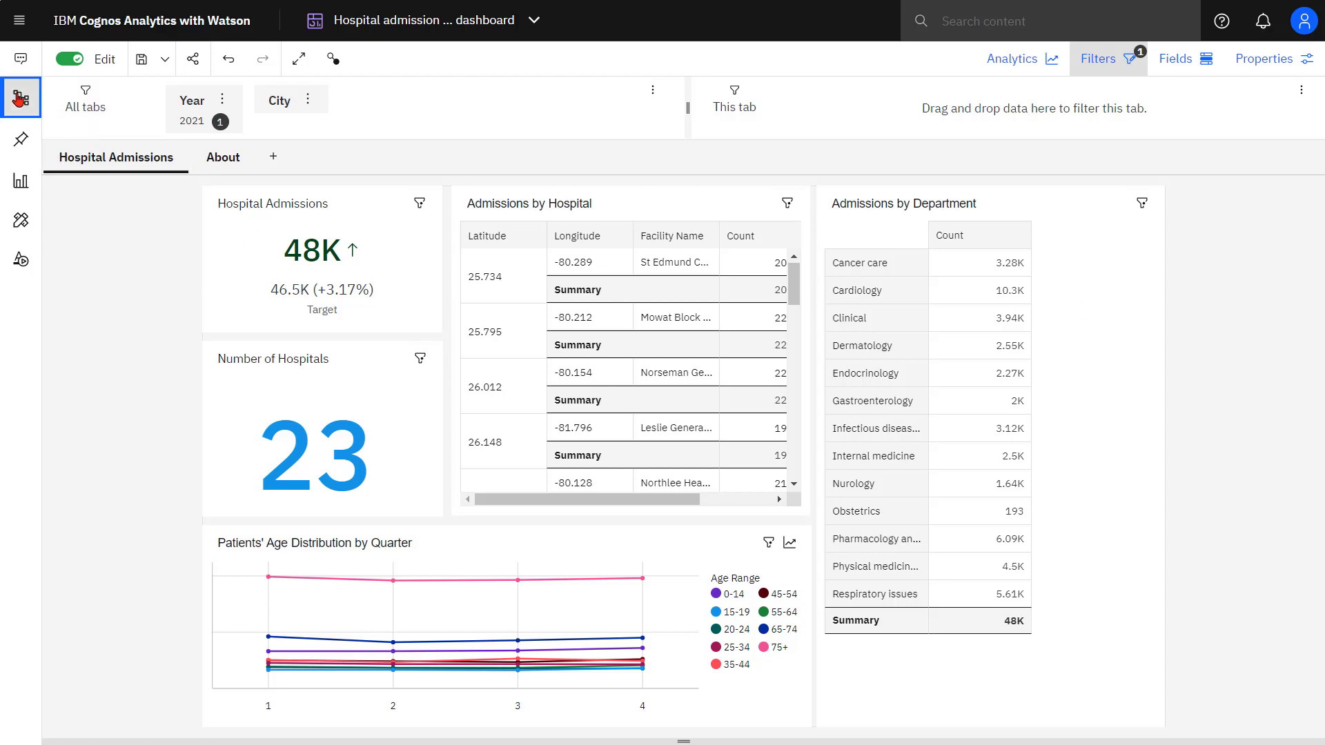
Add a this-tab Department filter and filter all tabs to Florida Childrens Hospital.
left_click(22, 97)
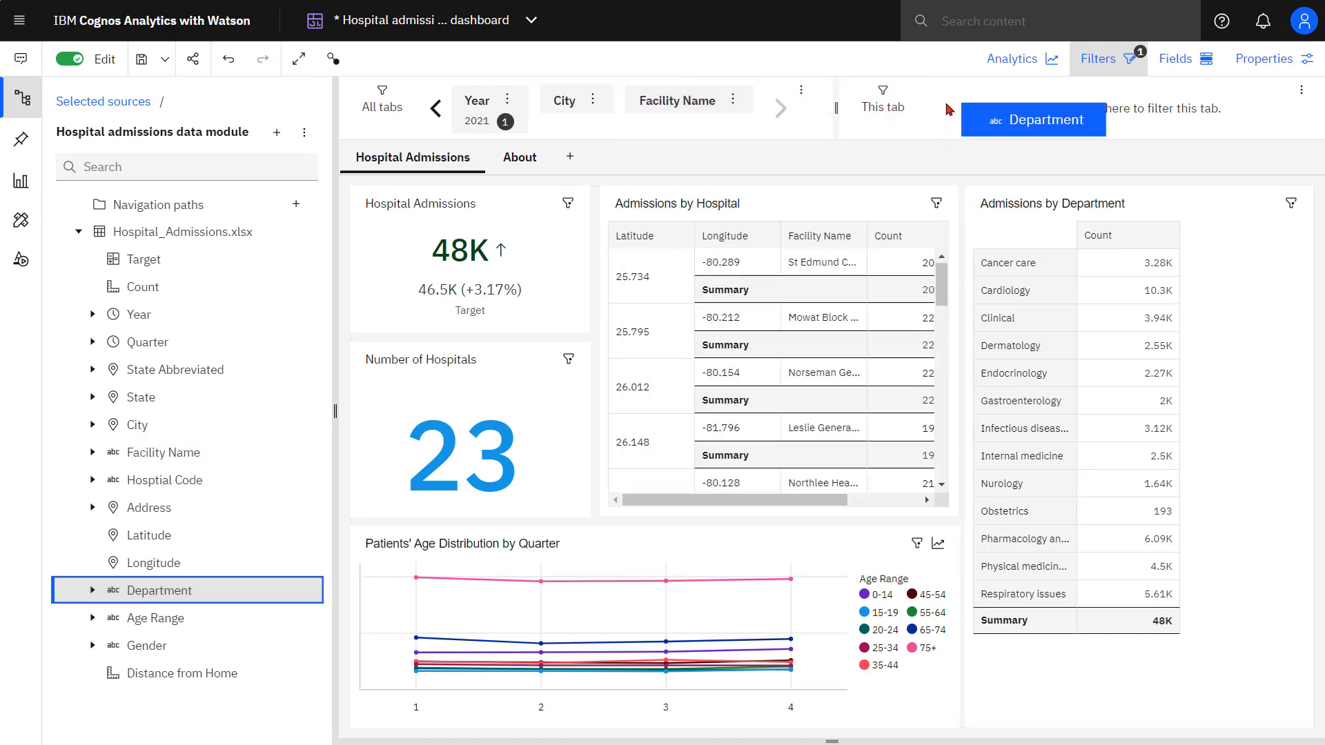
left_click(1033, 120)
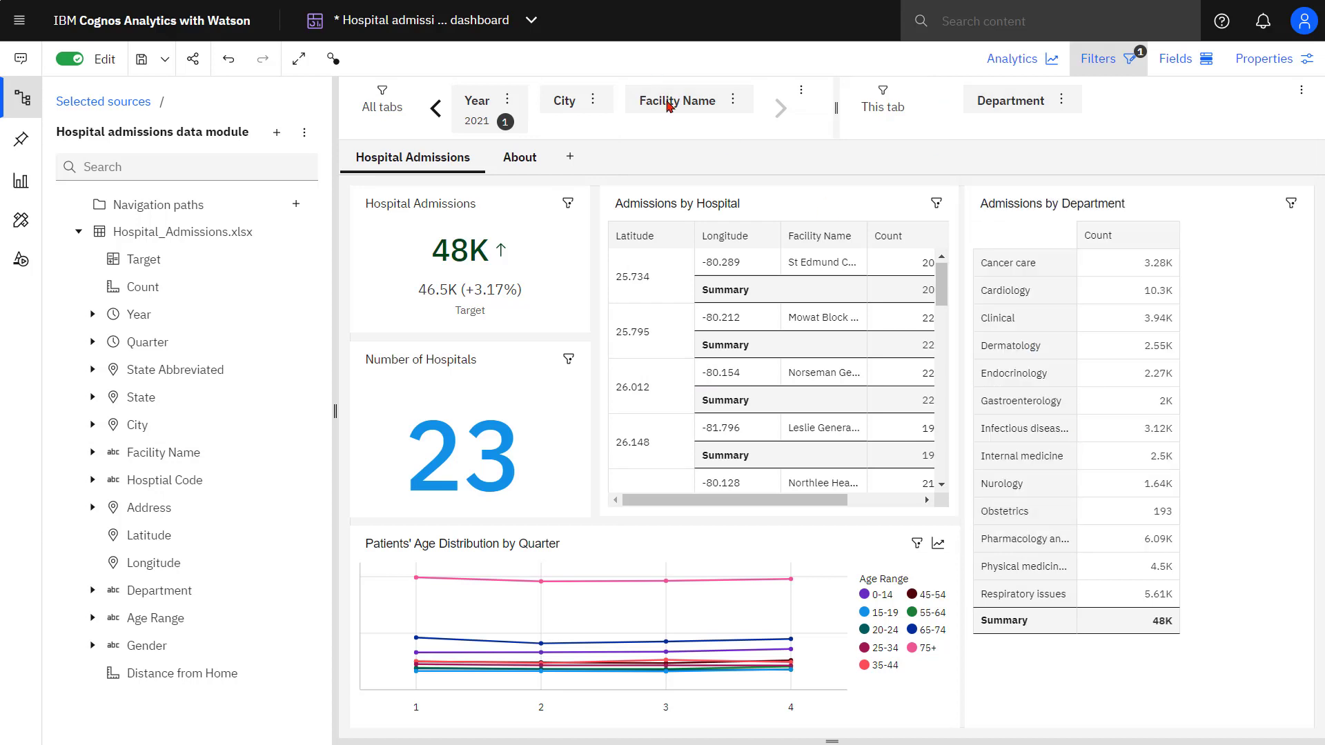
left_click(677, 100)
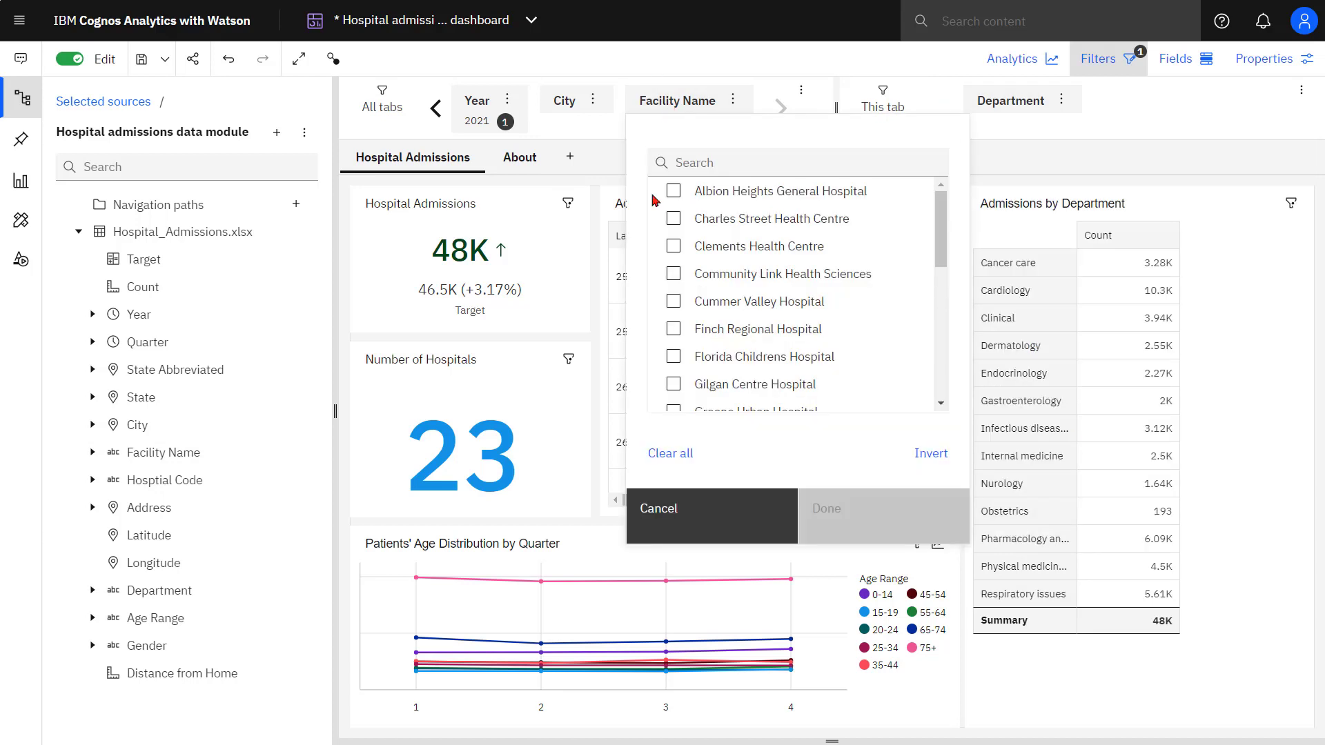
left_click(673, 356)
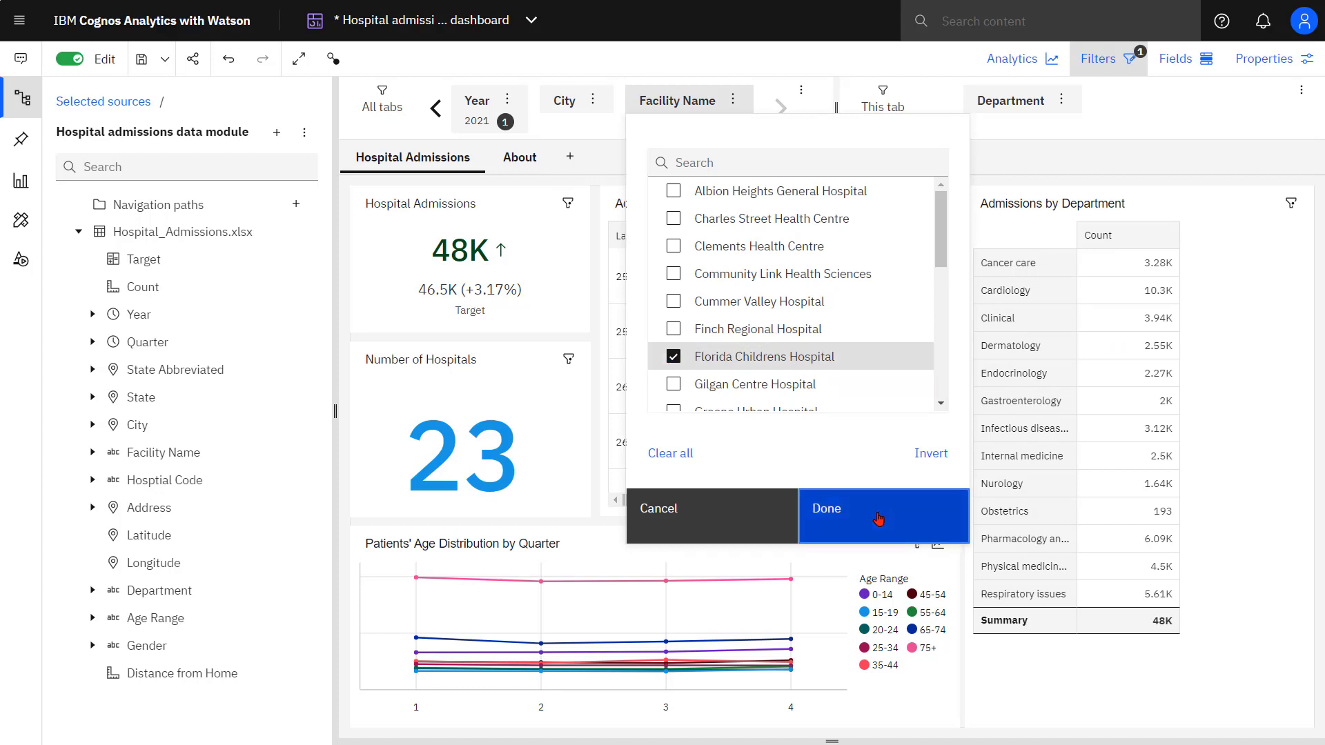
left_click(878, 517)
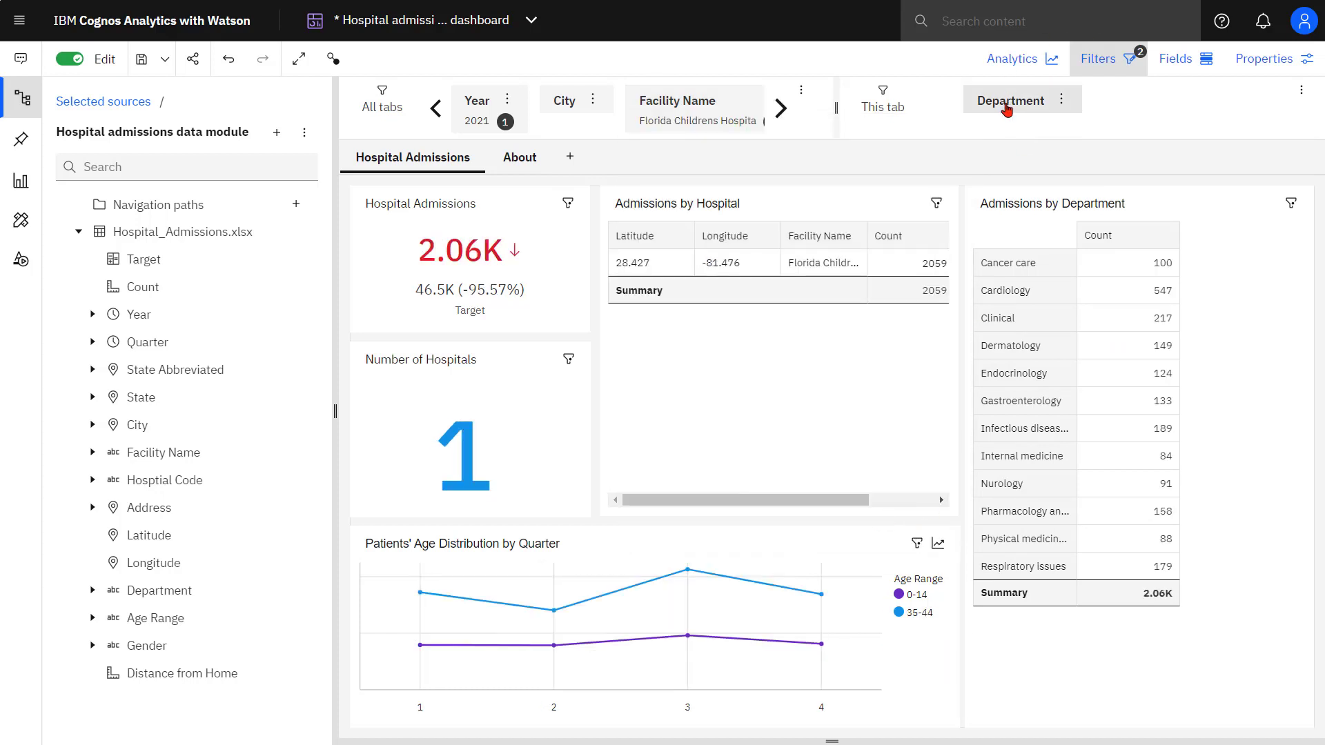
left_click(1011, 100)
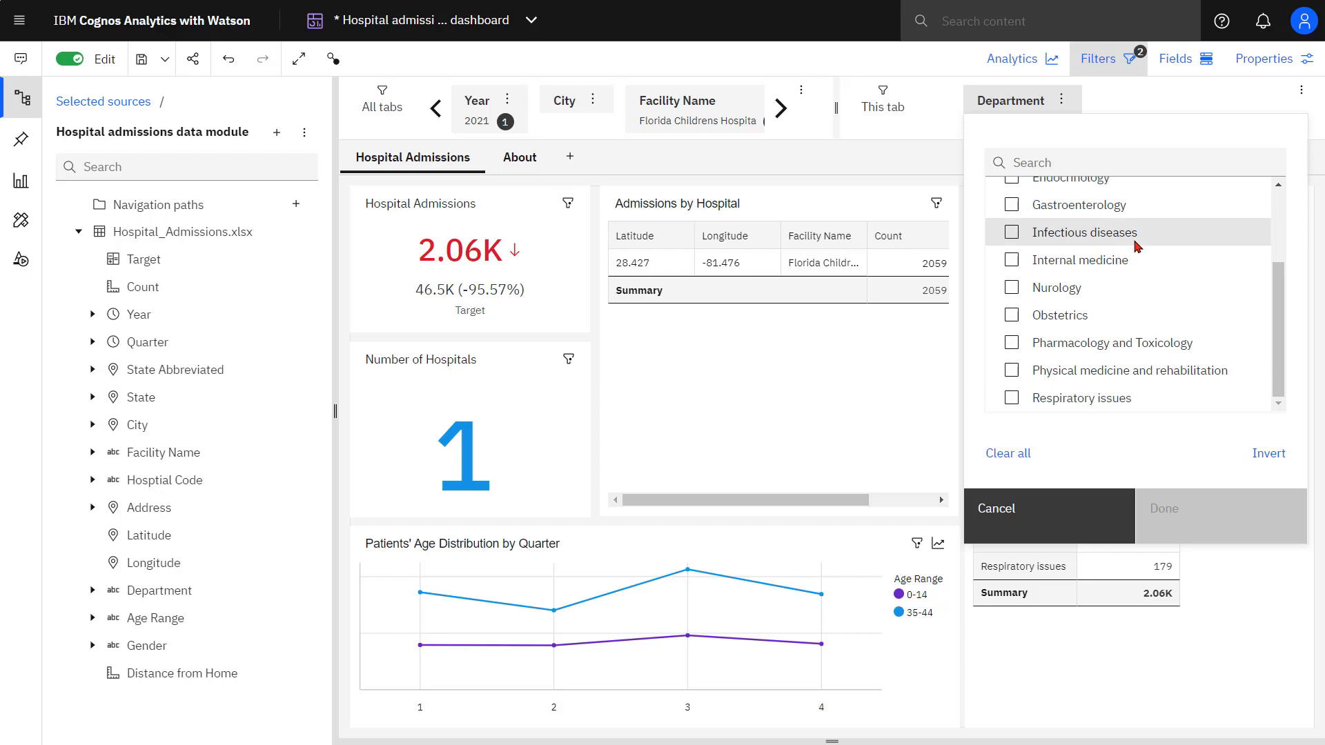
left_click(997, 507)
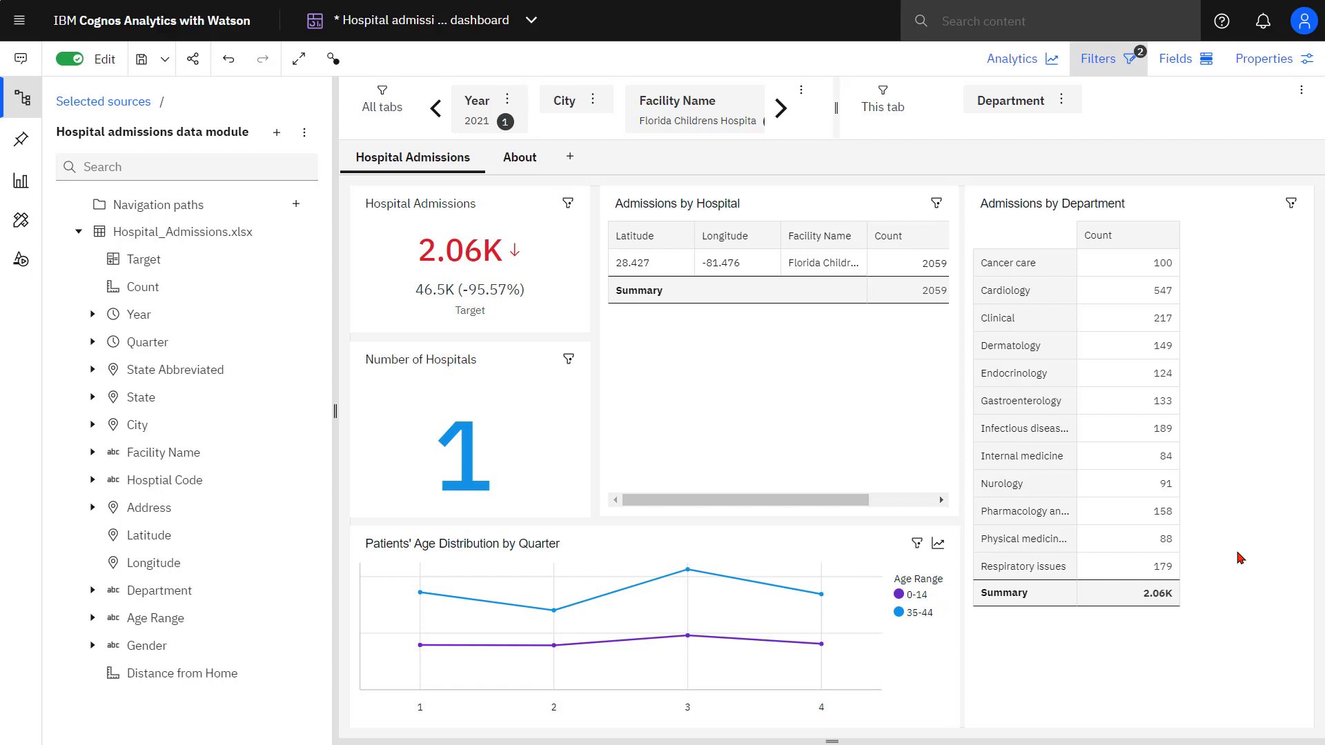
mouse_move(1264, 58)
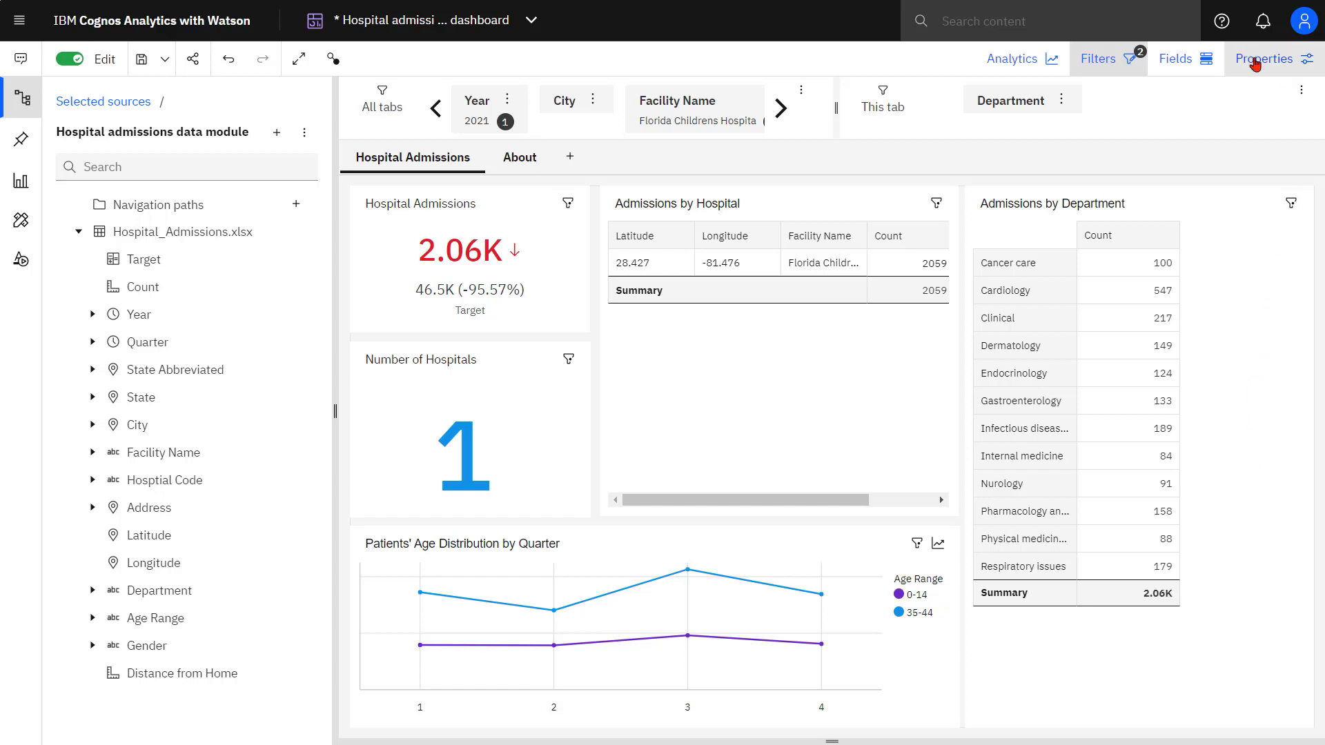
Switch on Cascade All tabs filters in the dashboard's cascading filter settings.
left_click(1264, 58)
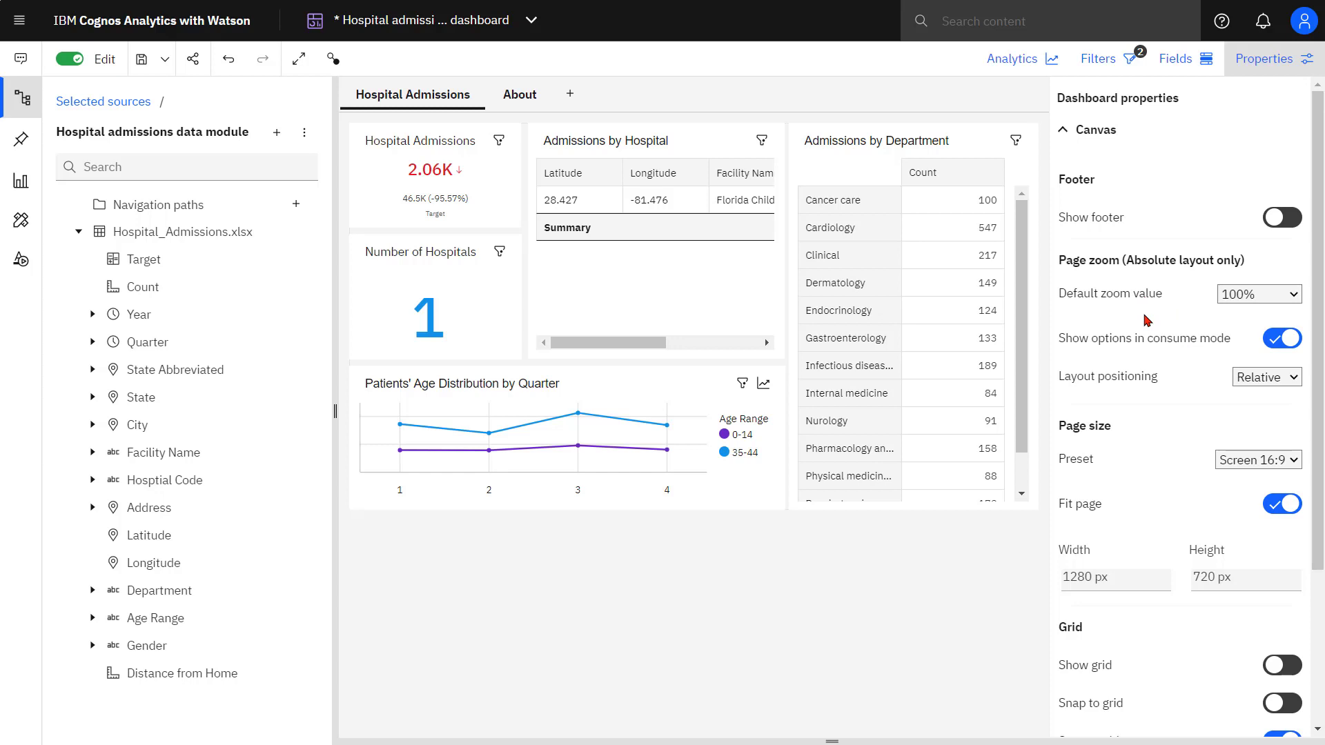
scroll("down", 3)
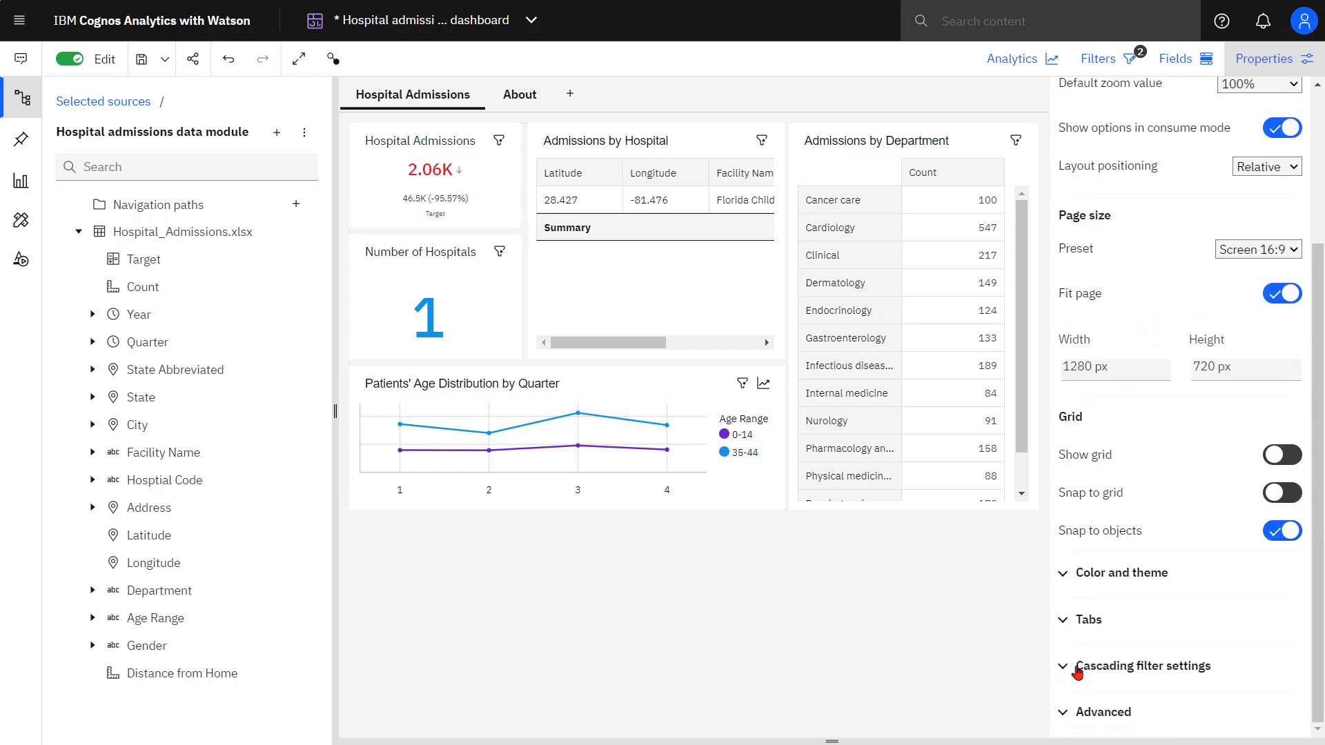
left_click(1143, 666)
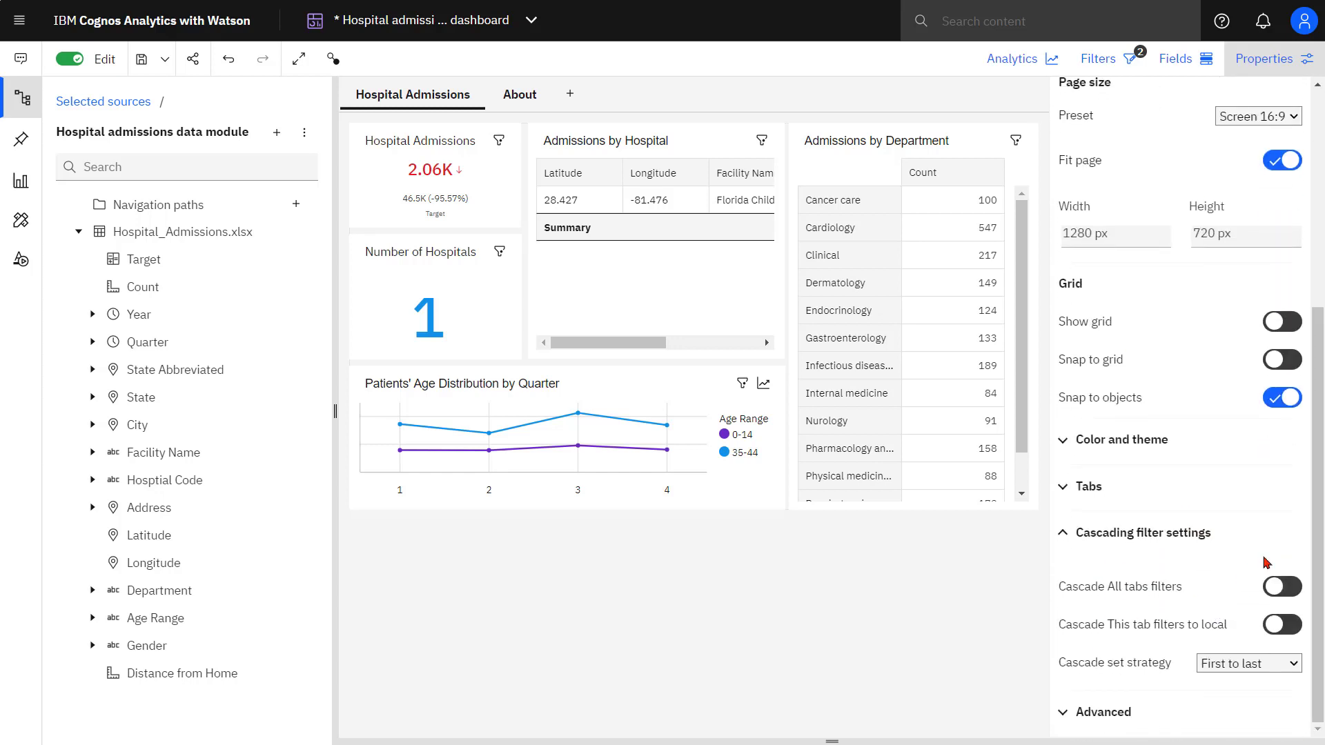
left_click(1281, 587)
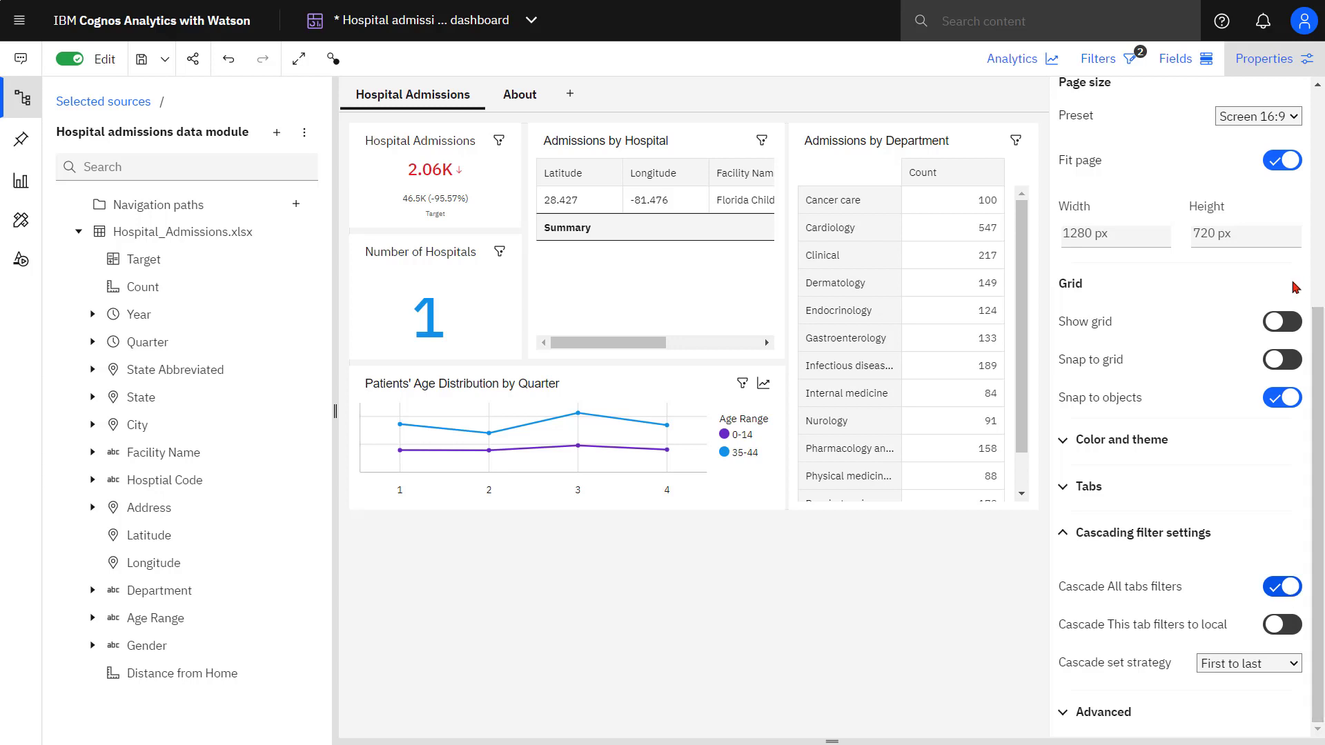
left_click(1264, 58)
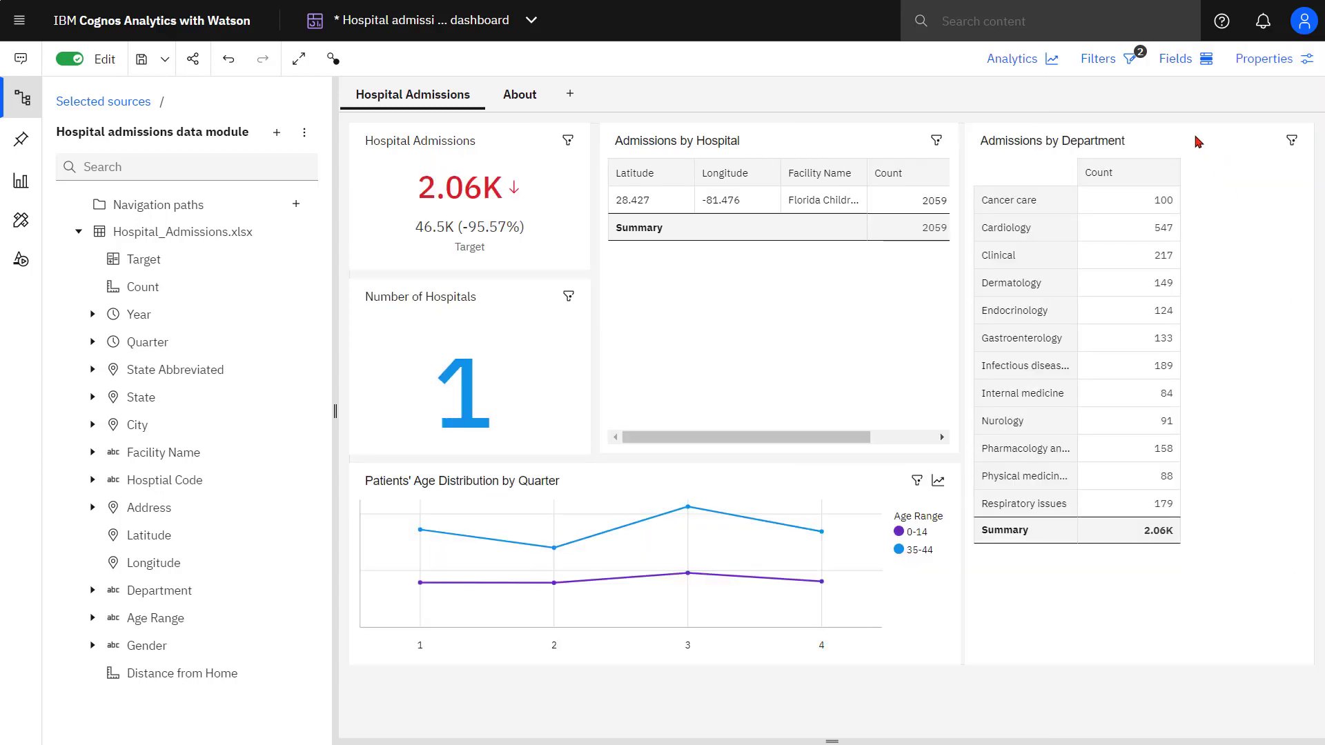
Show the filter bars and browse the cascaded Department values without choosing one.
left_click(1099, 59)
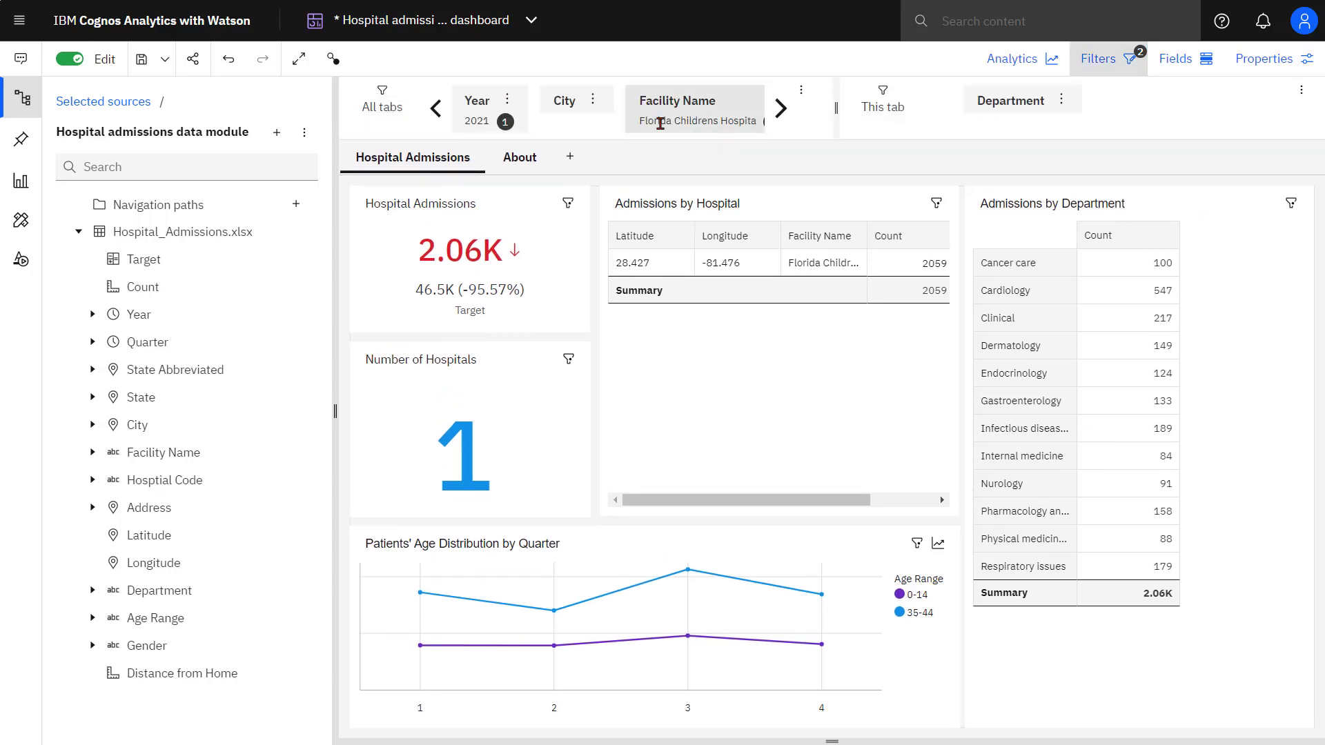
mouse_move(660, 122)
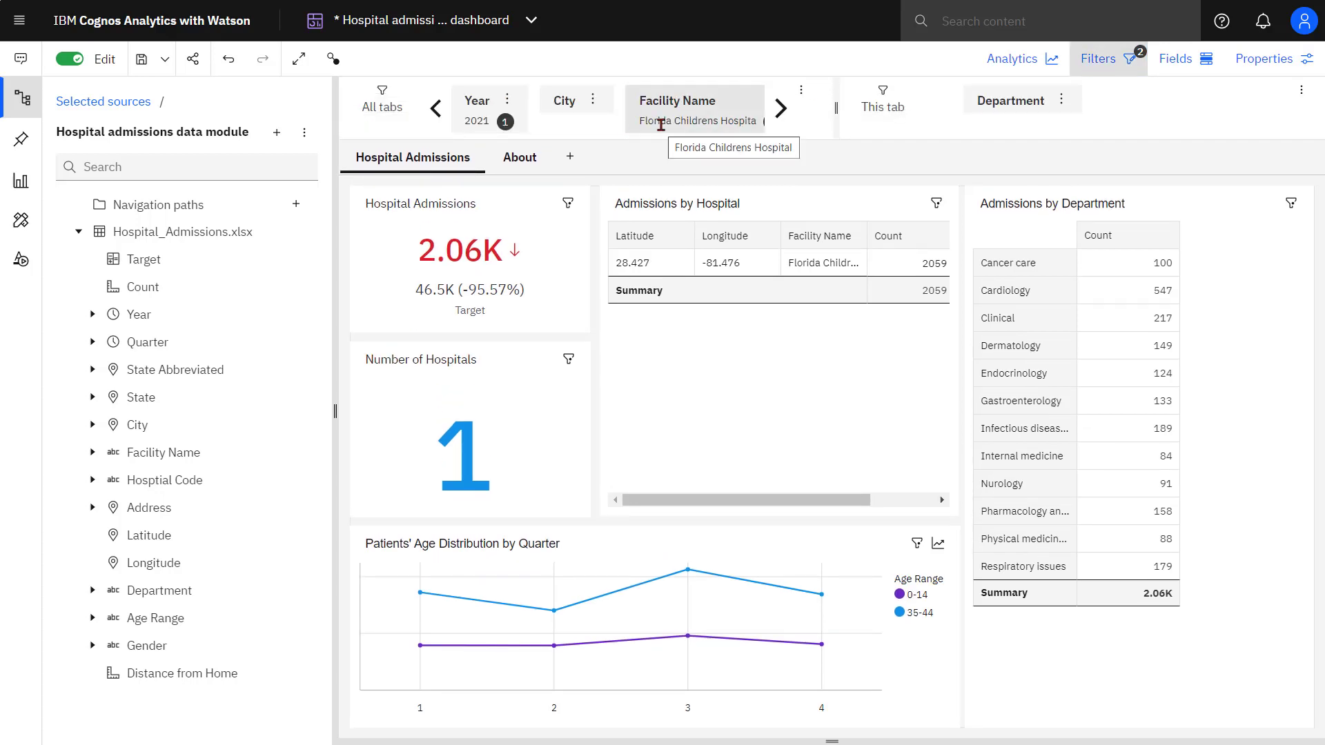
left_click(1010, 101)
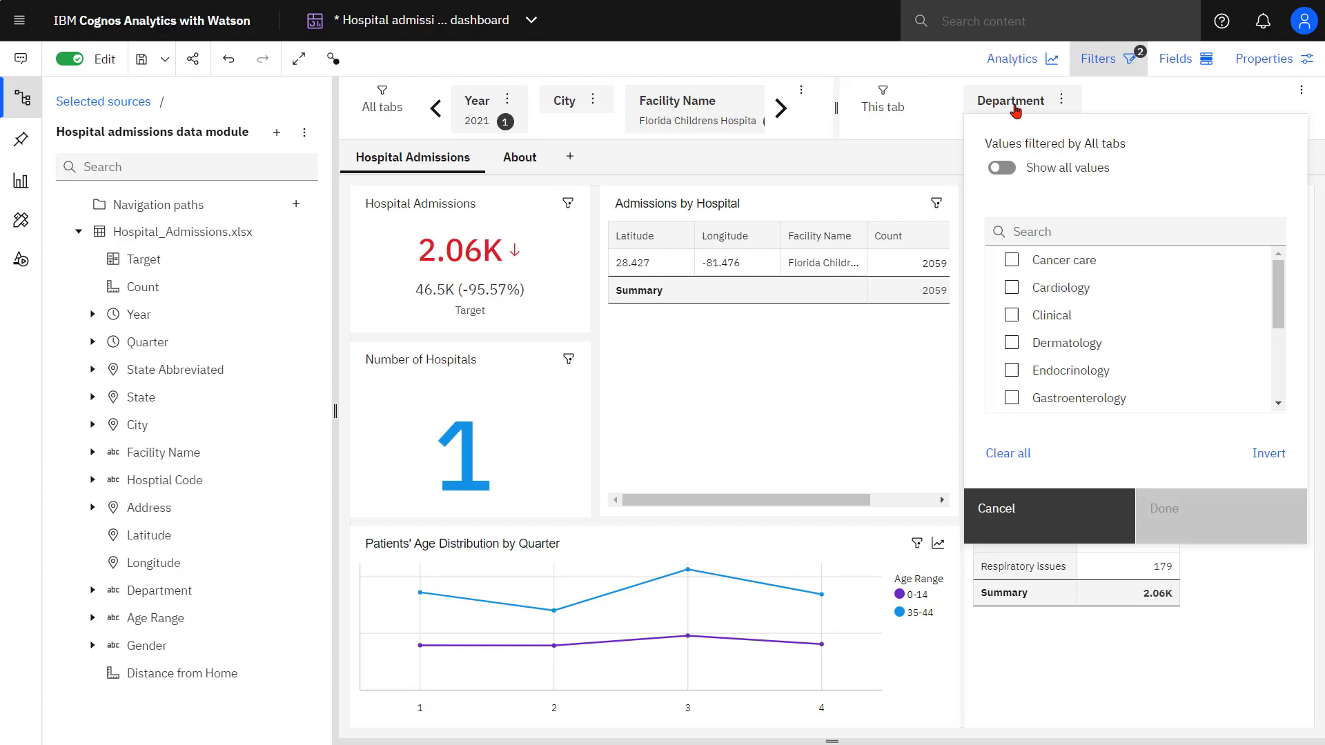
scroll("down", 3)
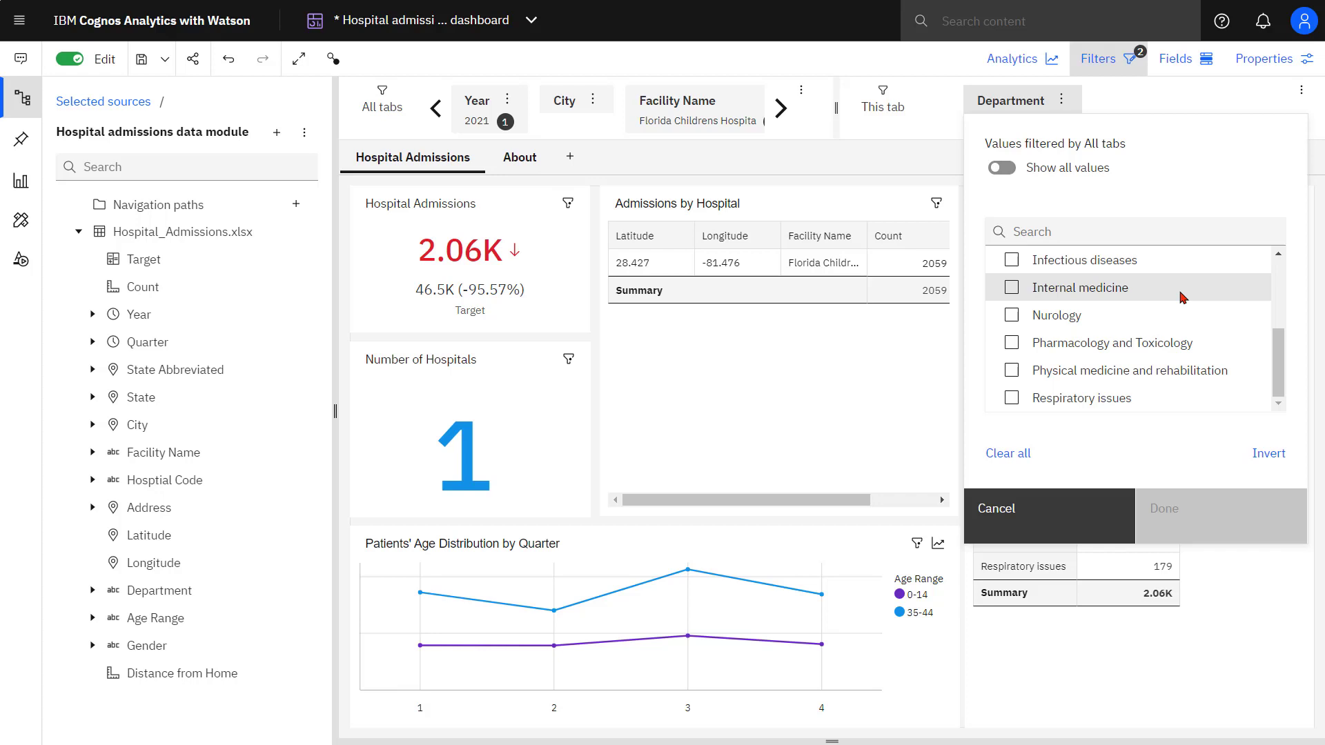
mouse_move(1046, 198)
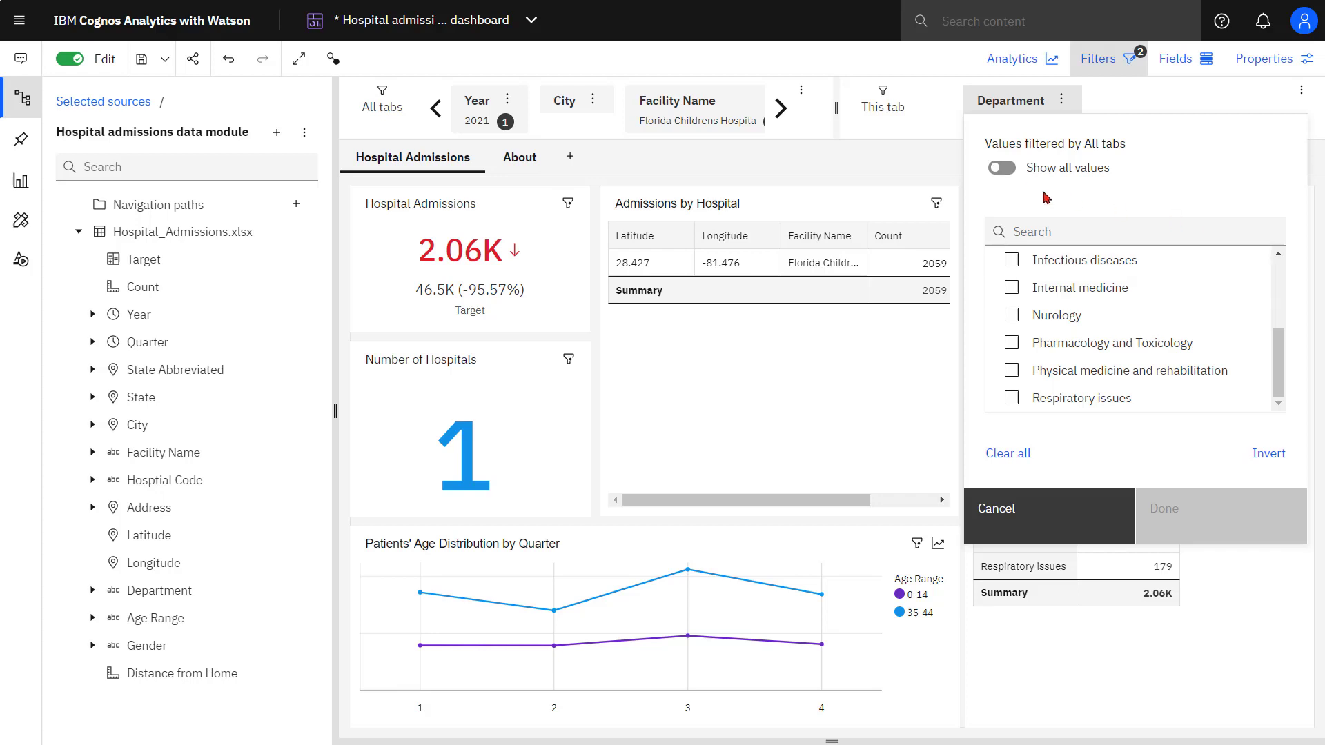
left_click(1001, 168)
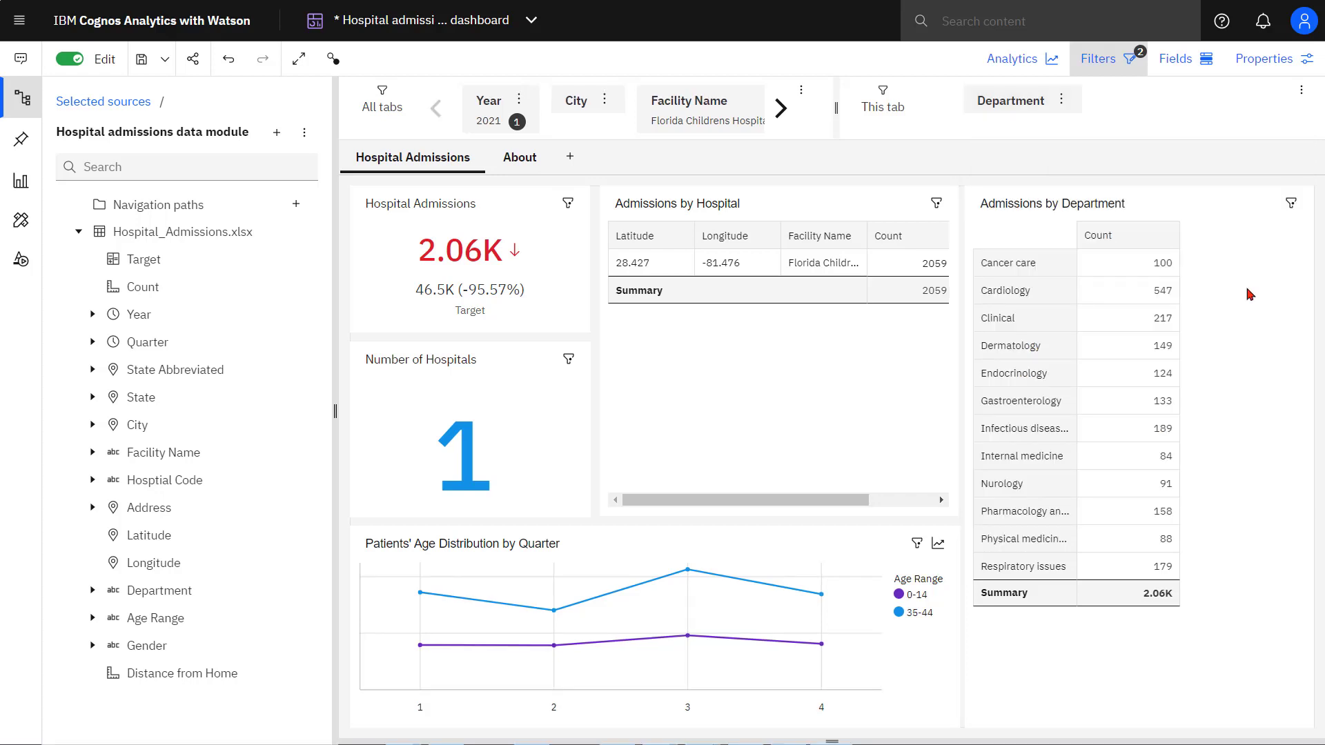
mouse_move(1092, 111)
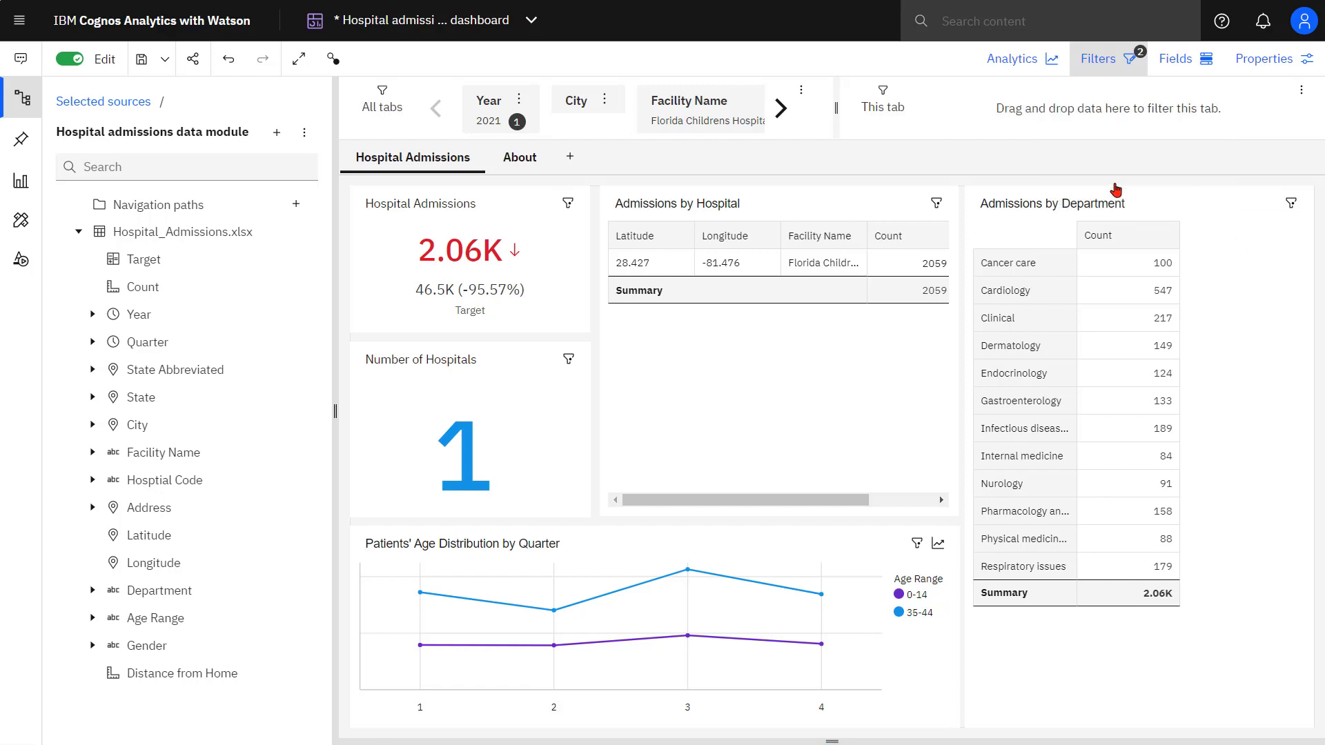
Move Department into the All tabs filters beside Facility Name and reopen its value list.
left_click_drag(159, 590, 874, 125)
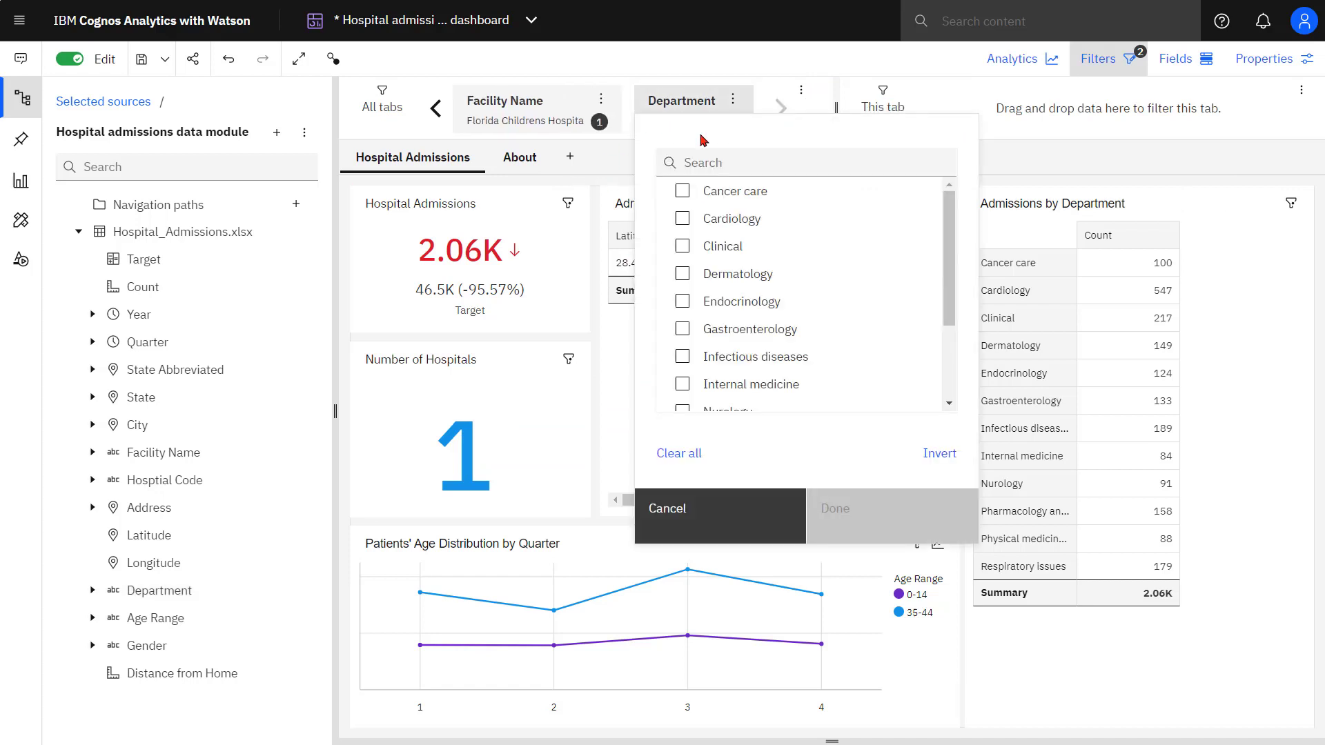
scroll("down", 3)
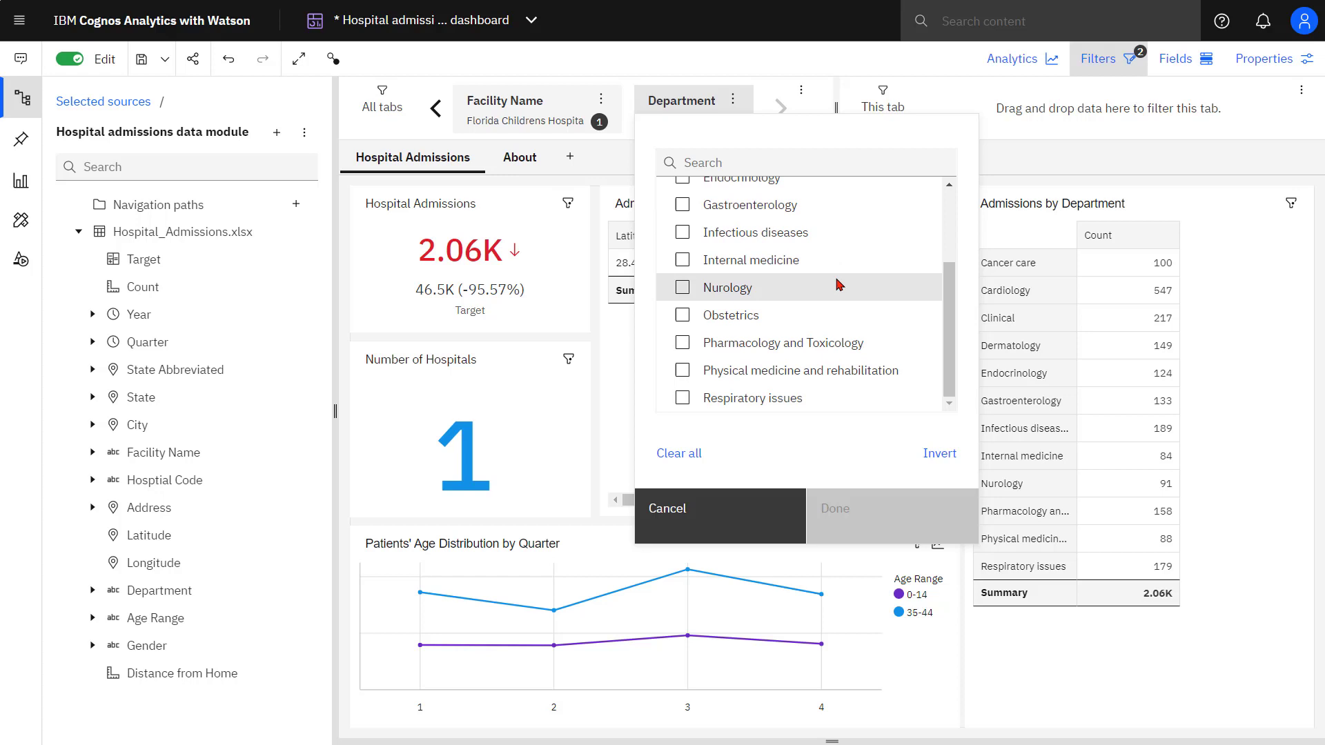
left_click(666, 509)
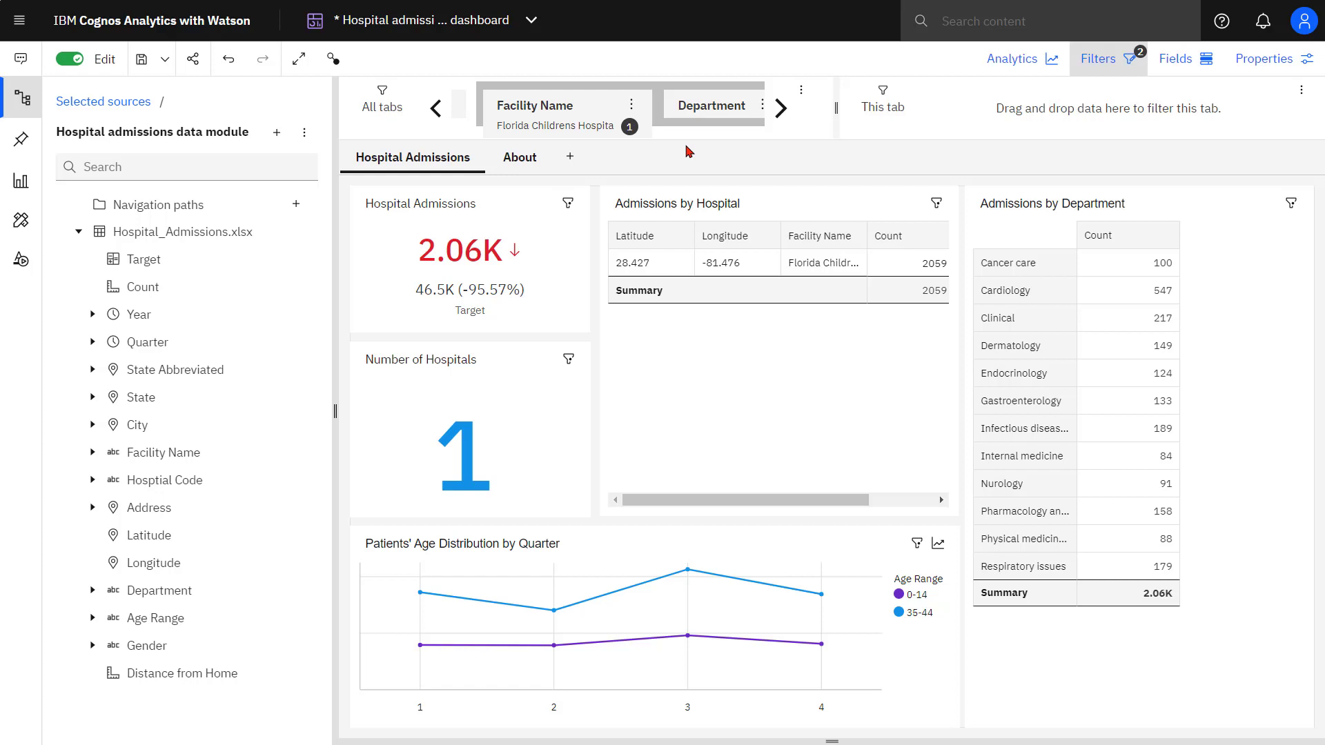
left_click(712, 104)
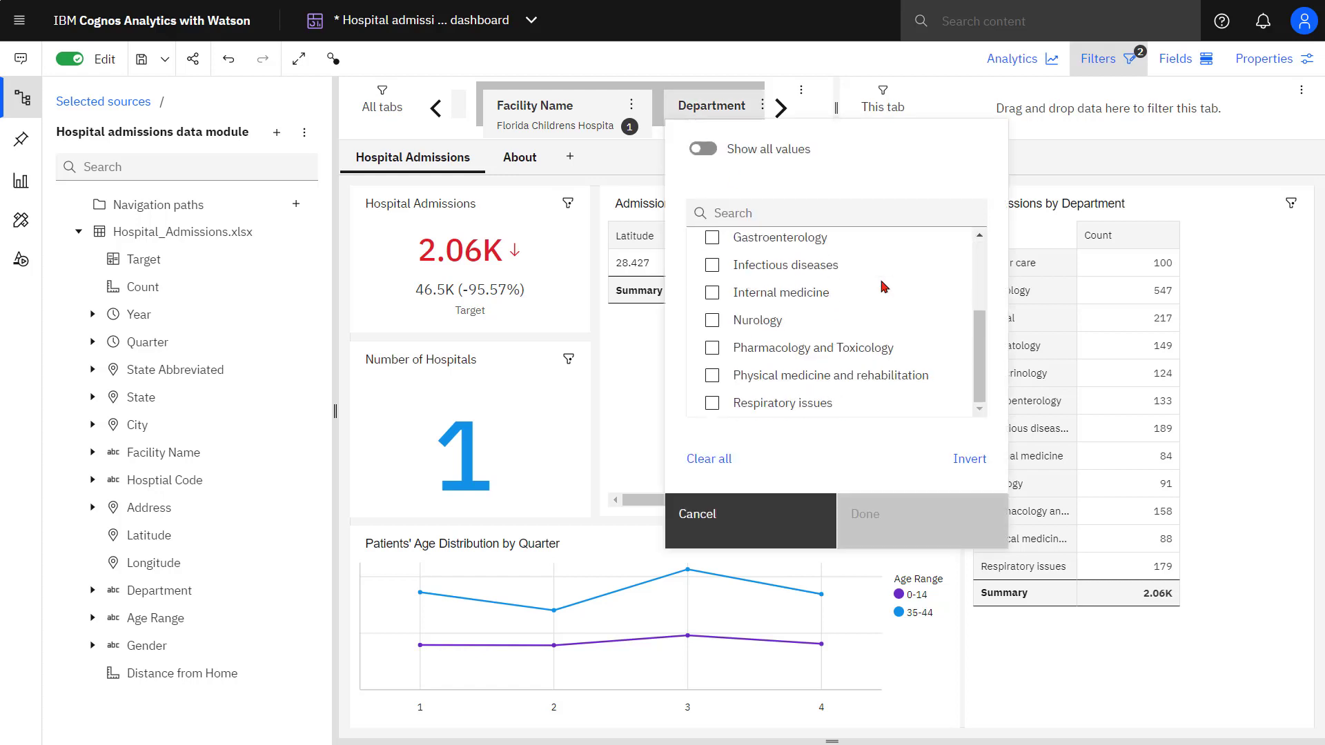
mouse_move(790, 157)
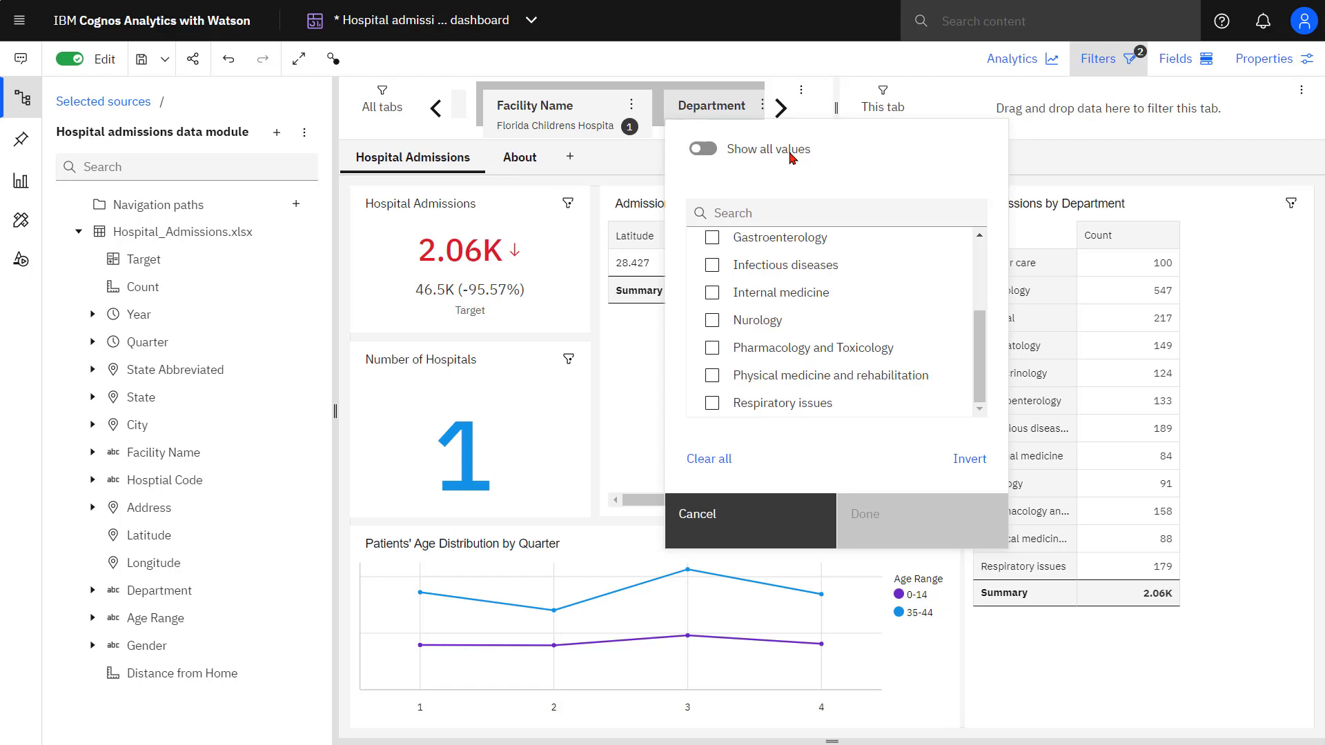
Order the All tabs filters as Department, Gender, Facility Name.
left_click(227, 58)
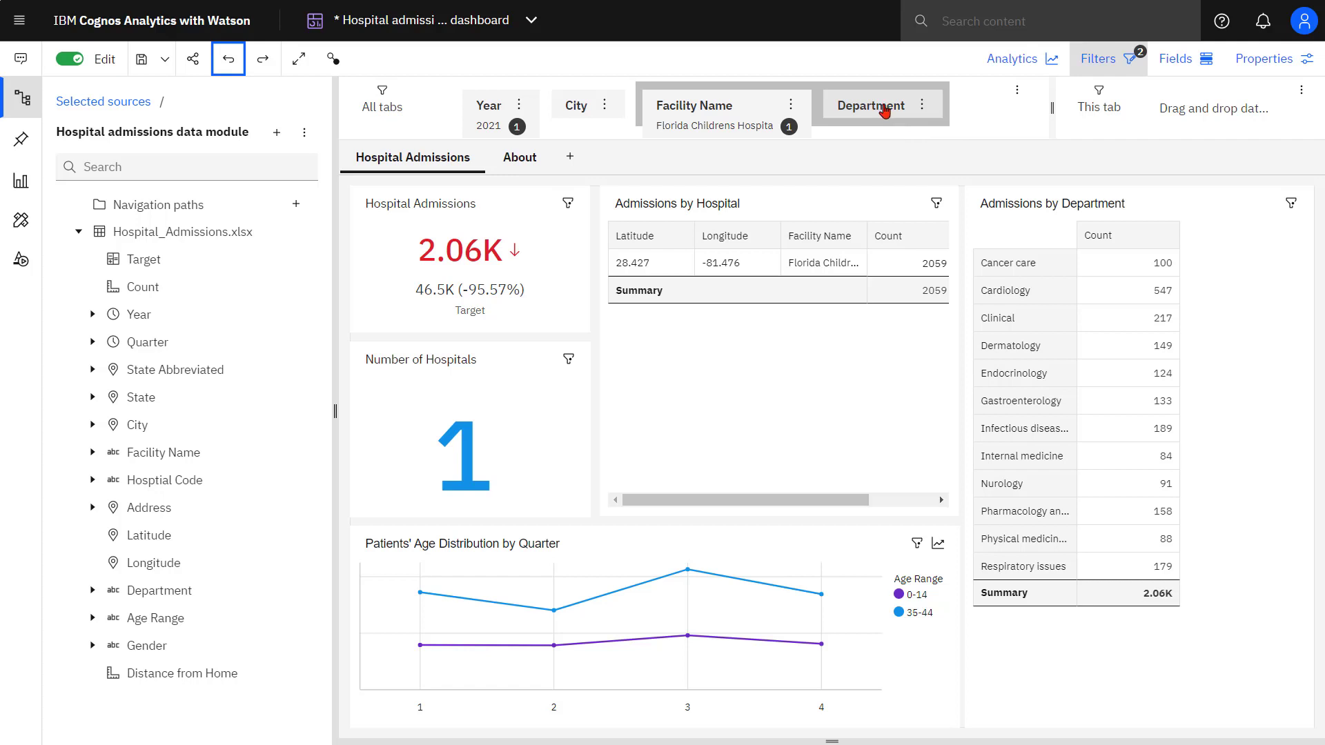
left_click_drag(870, 105, 684, 118)
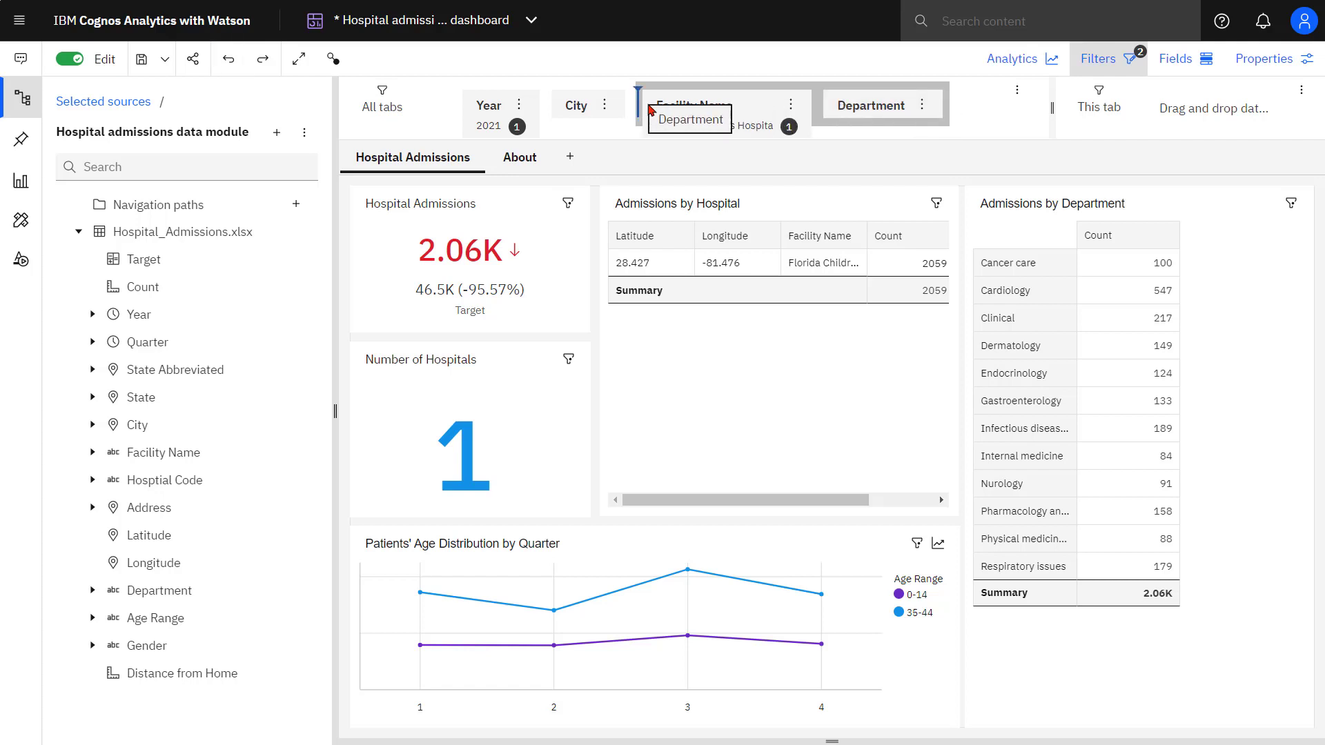
left_click_drag(688, 118, 689, 105)
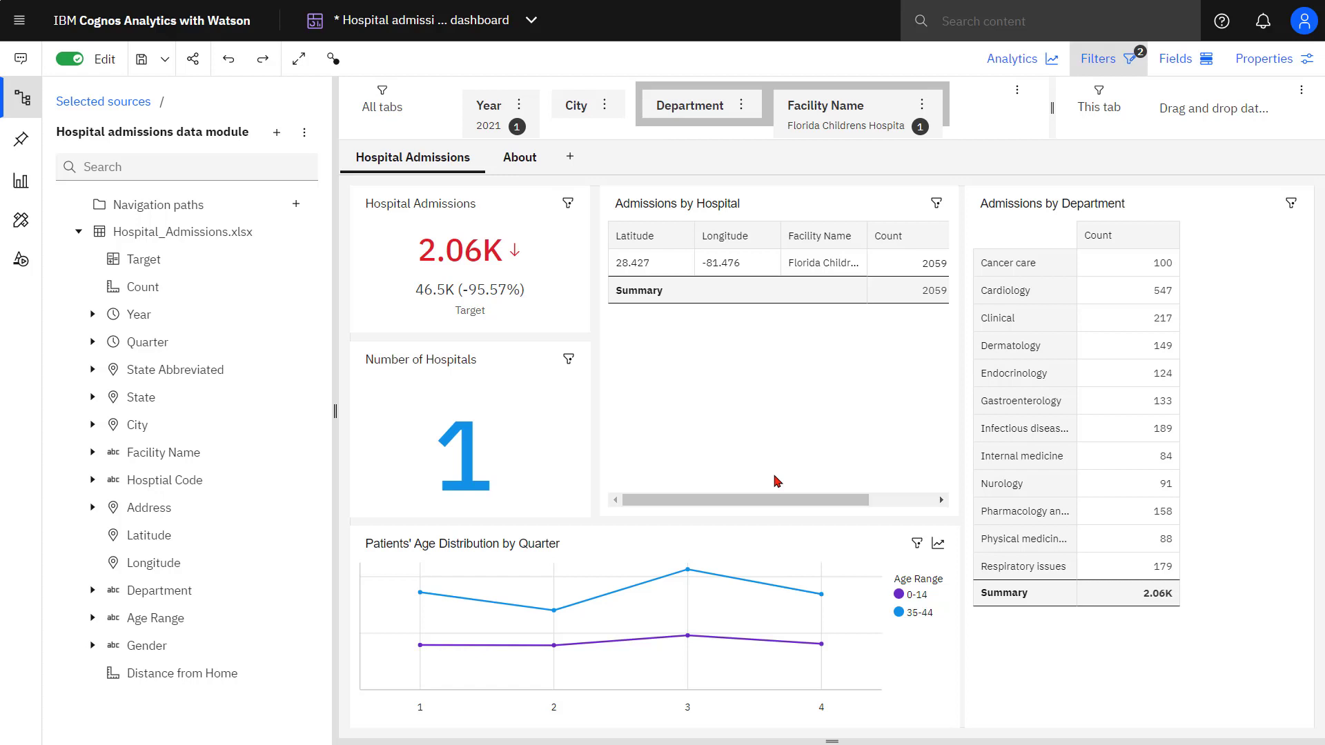
mouse_move(6, 646)
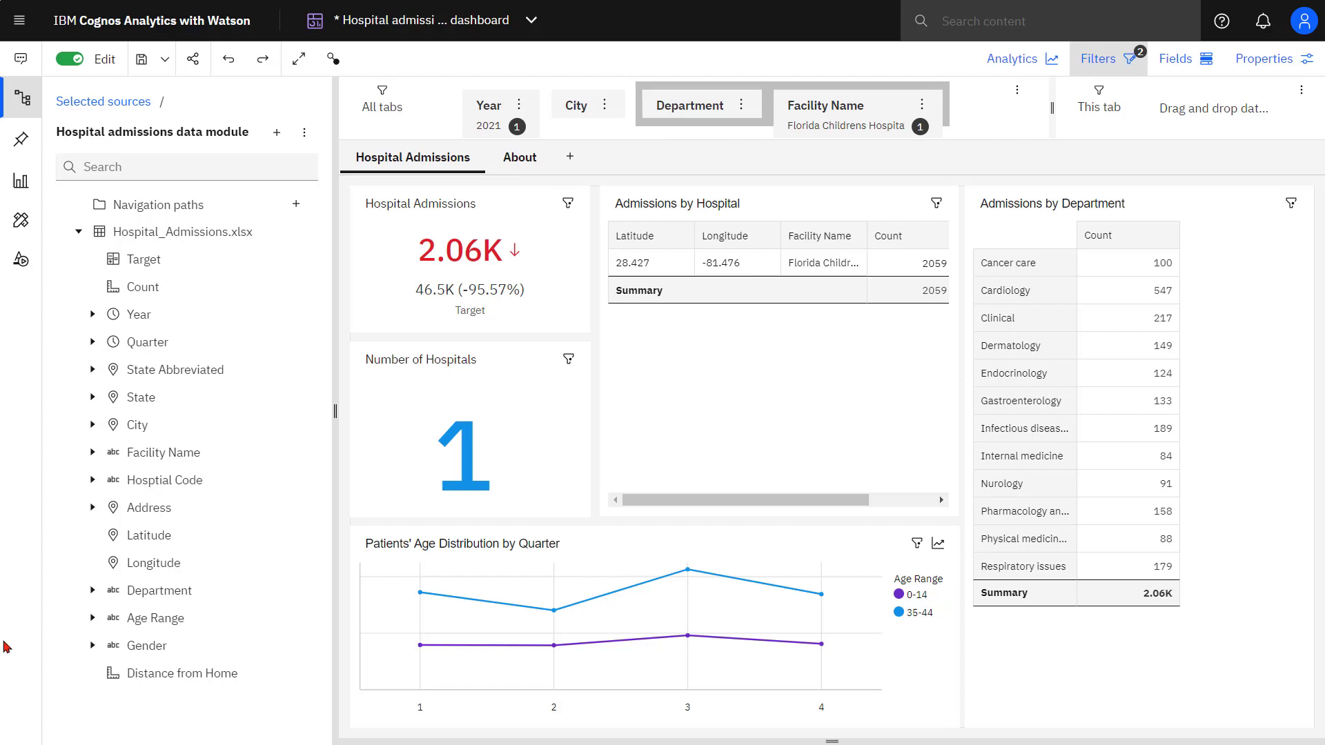
left_click_drag(145, 645, 550, 481)
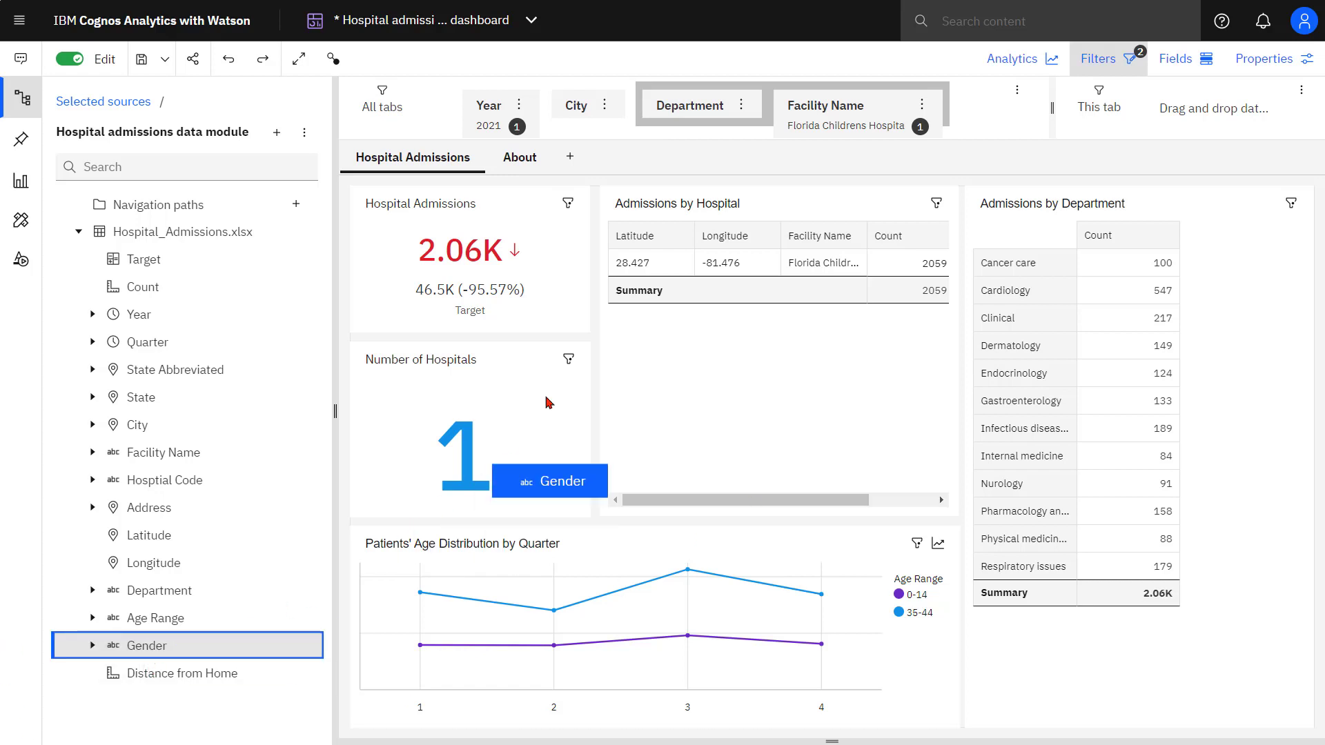
left_click_drag(549, 481, 845, 113)
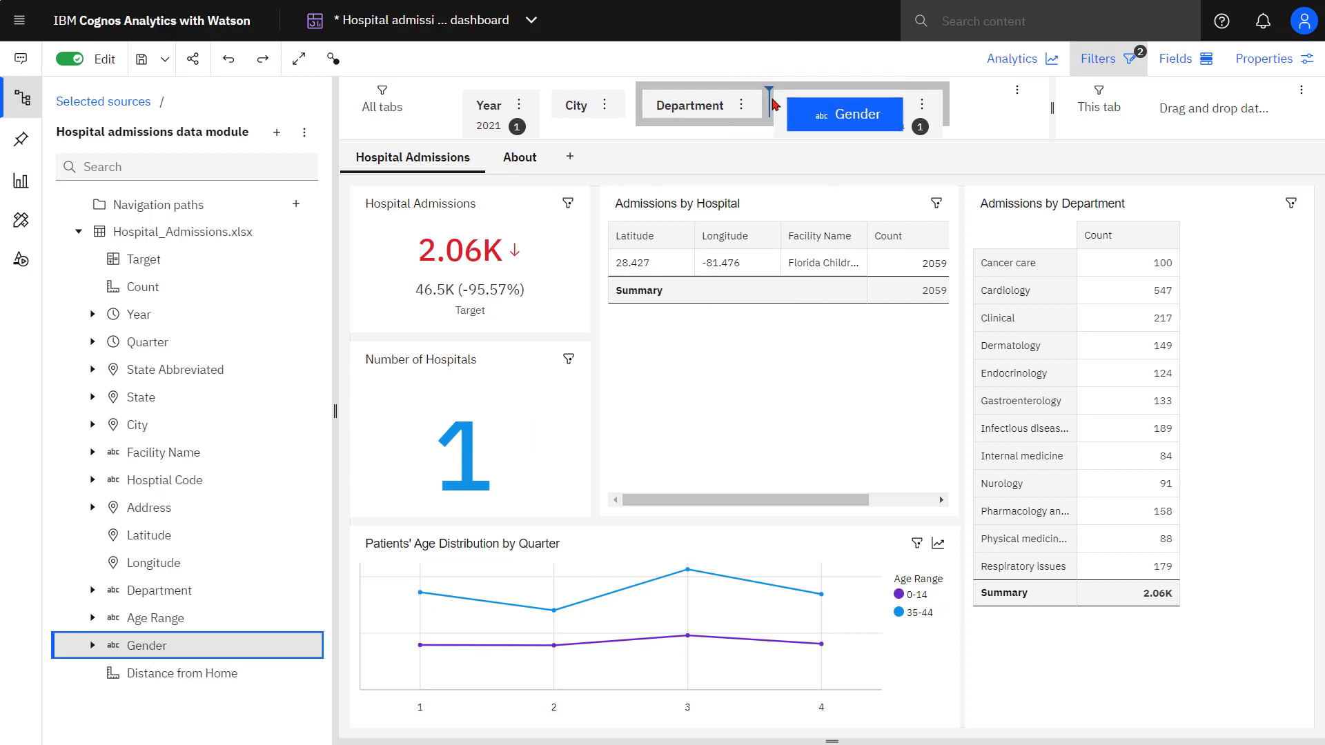
left_click(846, 115)
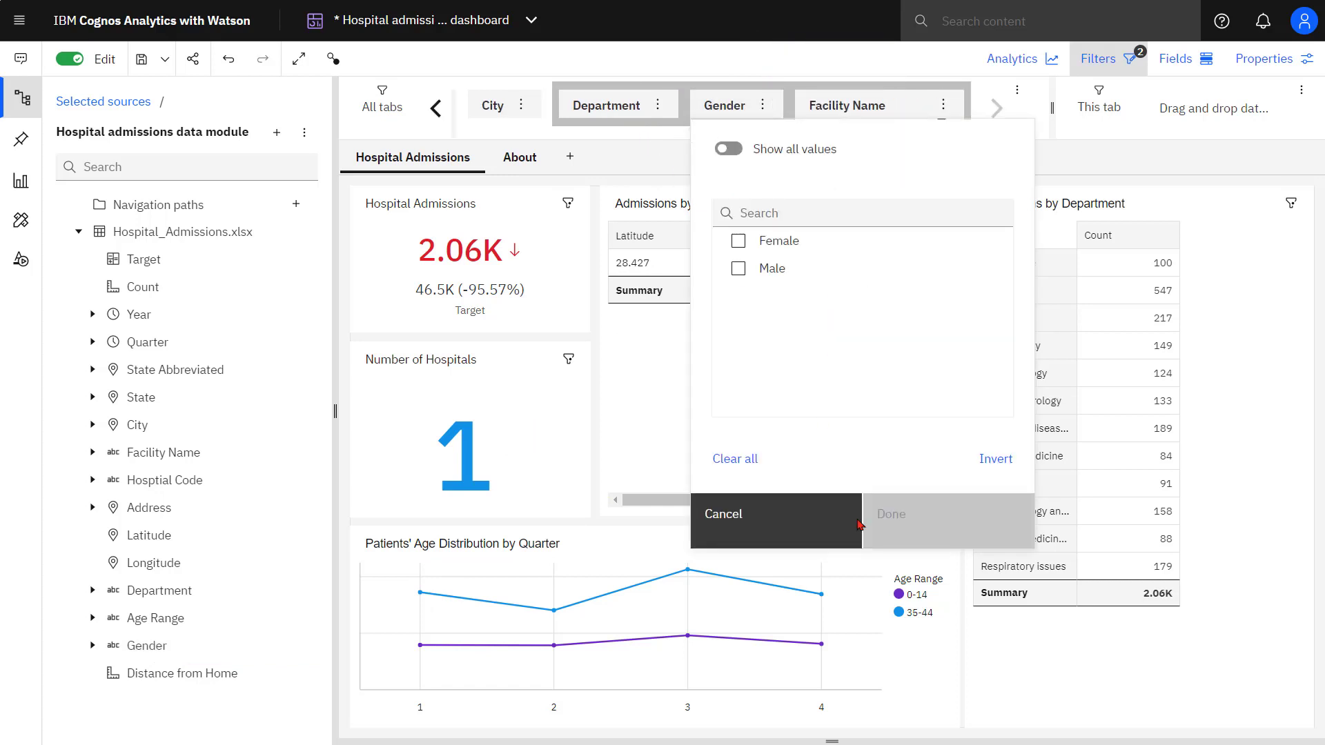
Filter the Department to Obstetrics.
left_click(606, 105)
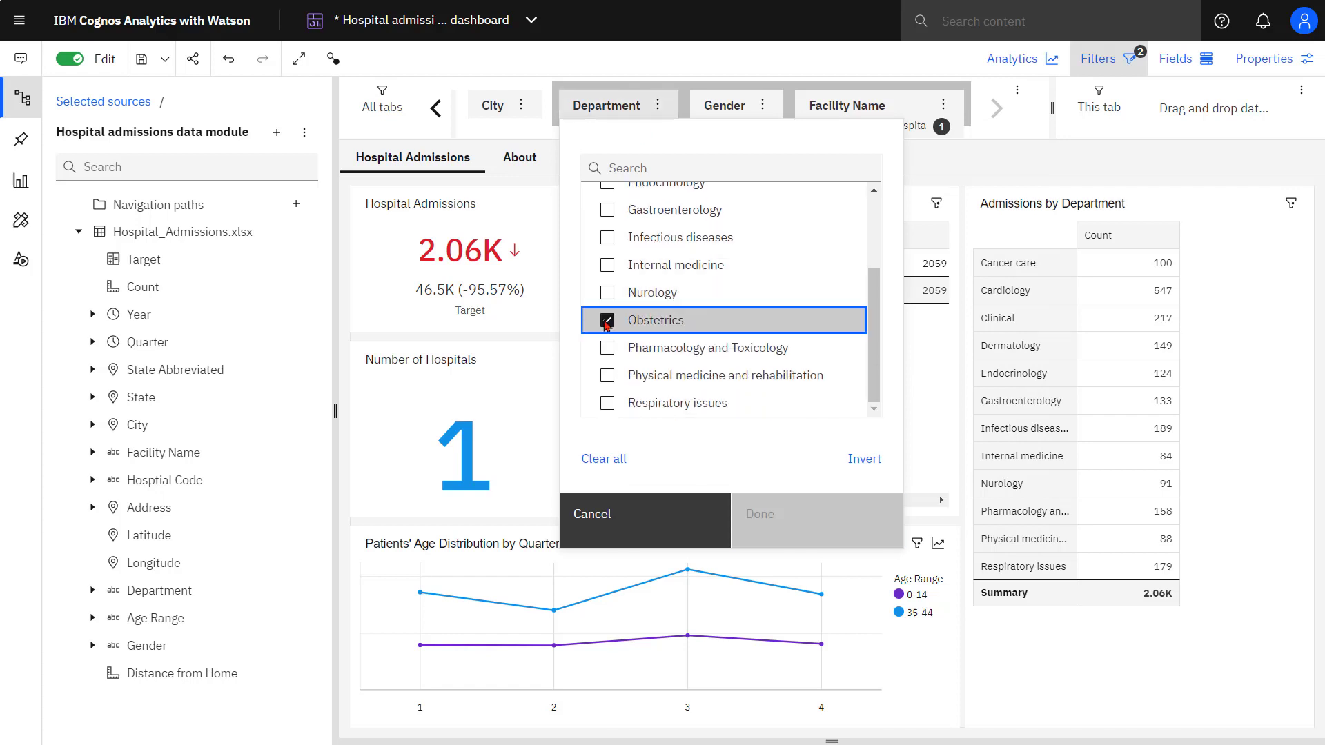
left_click(724, 105)
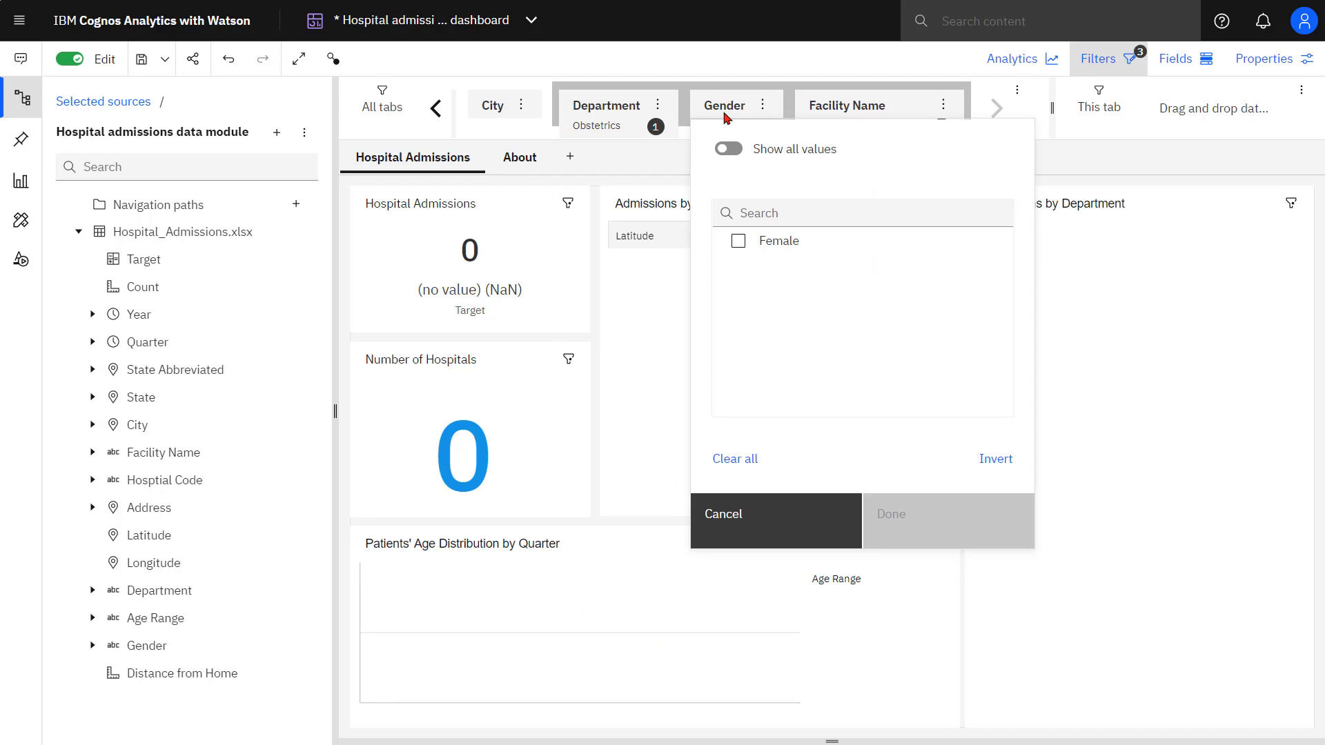
left_click(723, 513)
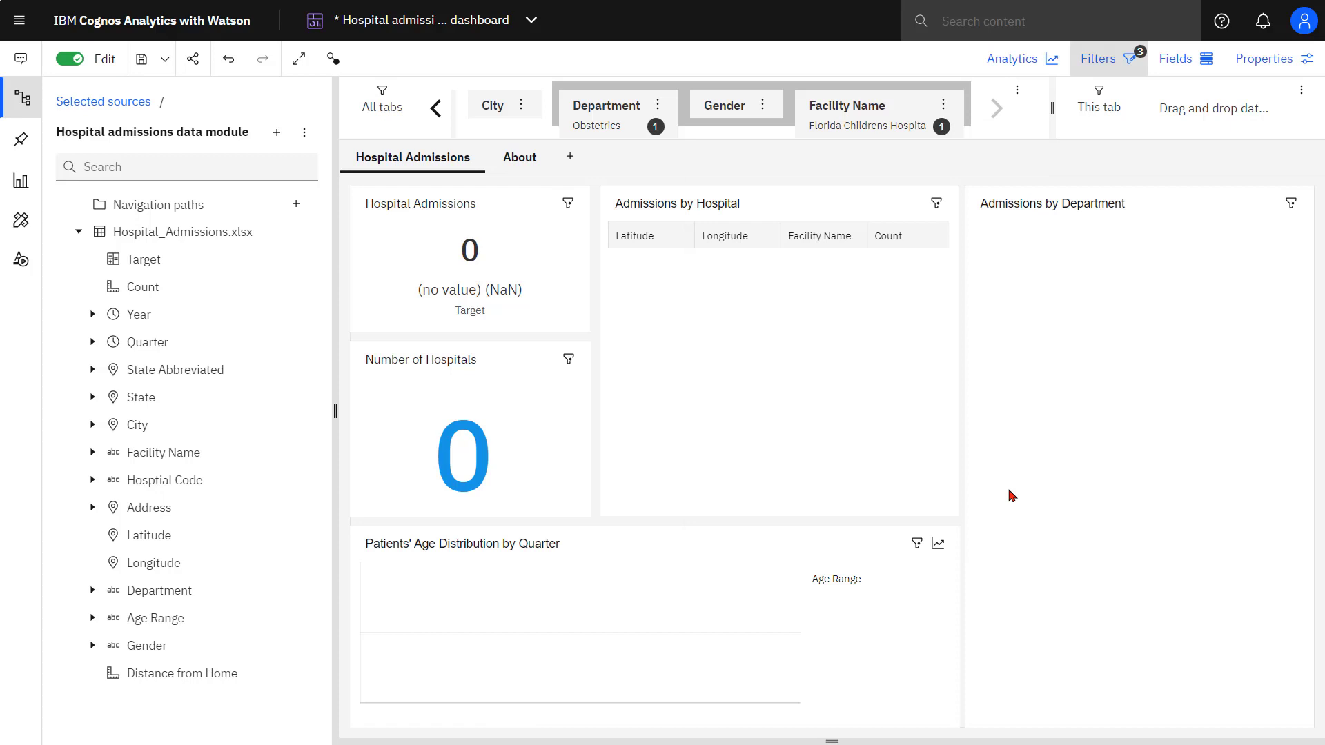
left_click(724, 105)
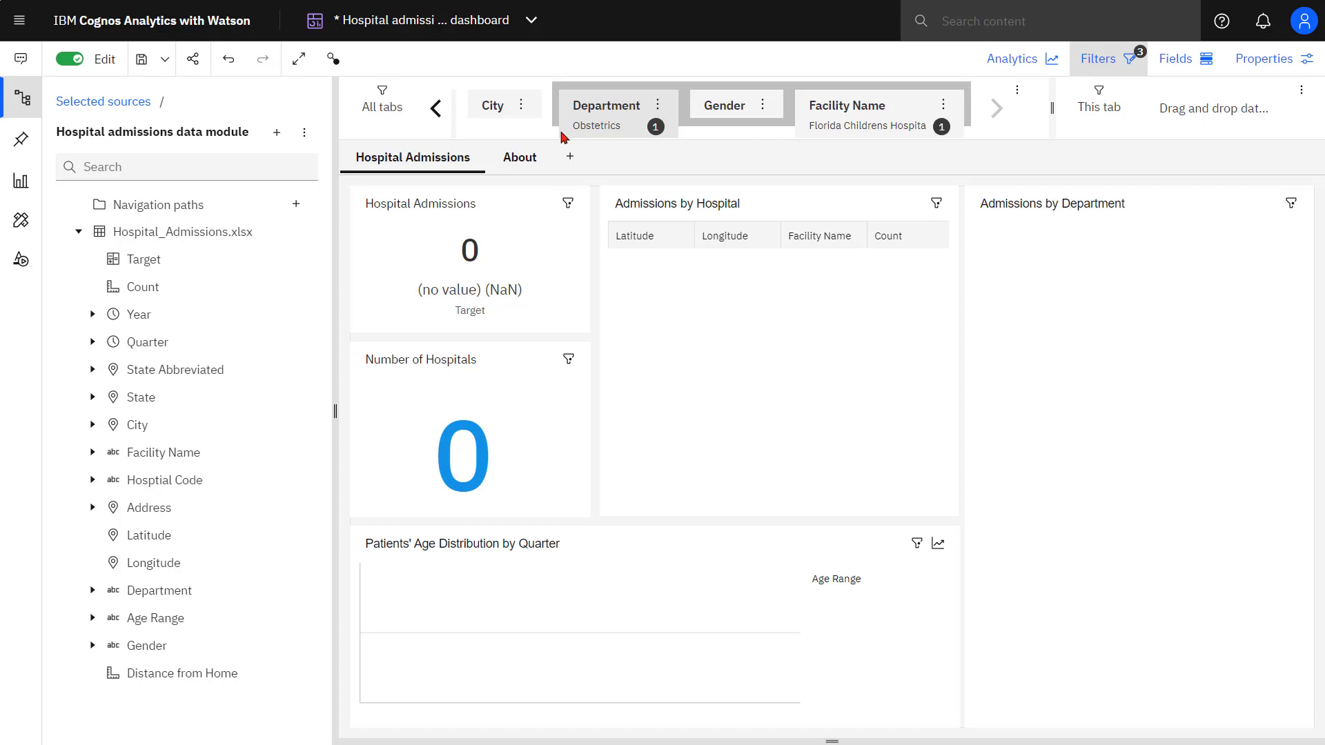
Set the cascade set strategy to Multidirectional in dashboard properties.
left_click(1264, 58)
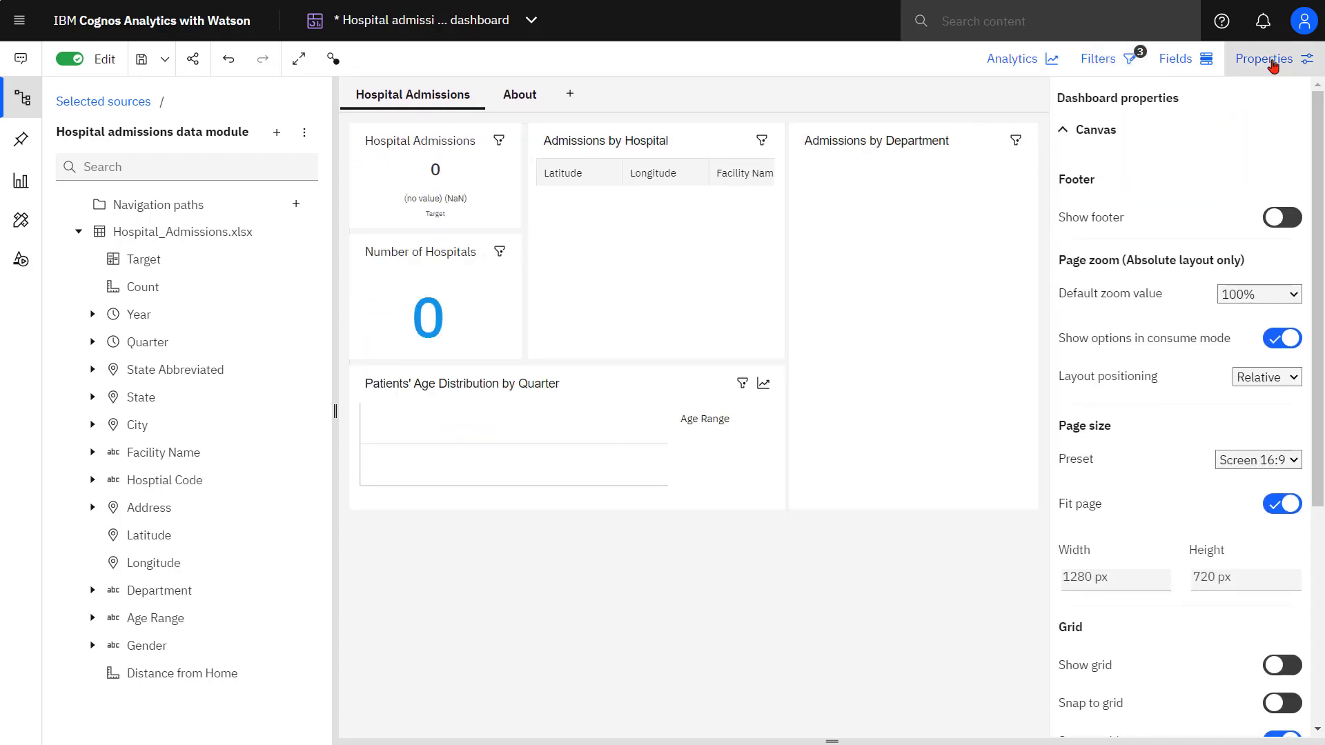
left_click(1249, 663)
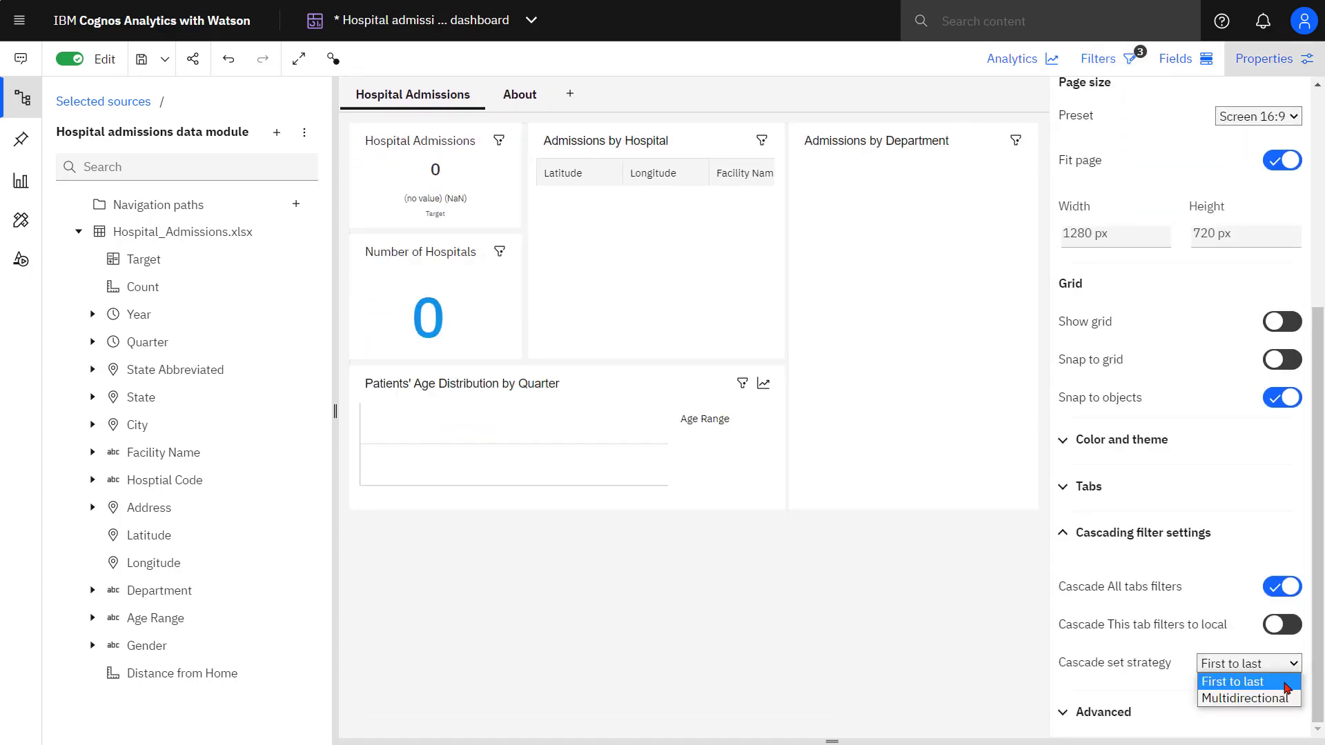
left_click(1245, 699)
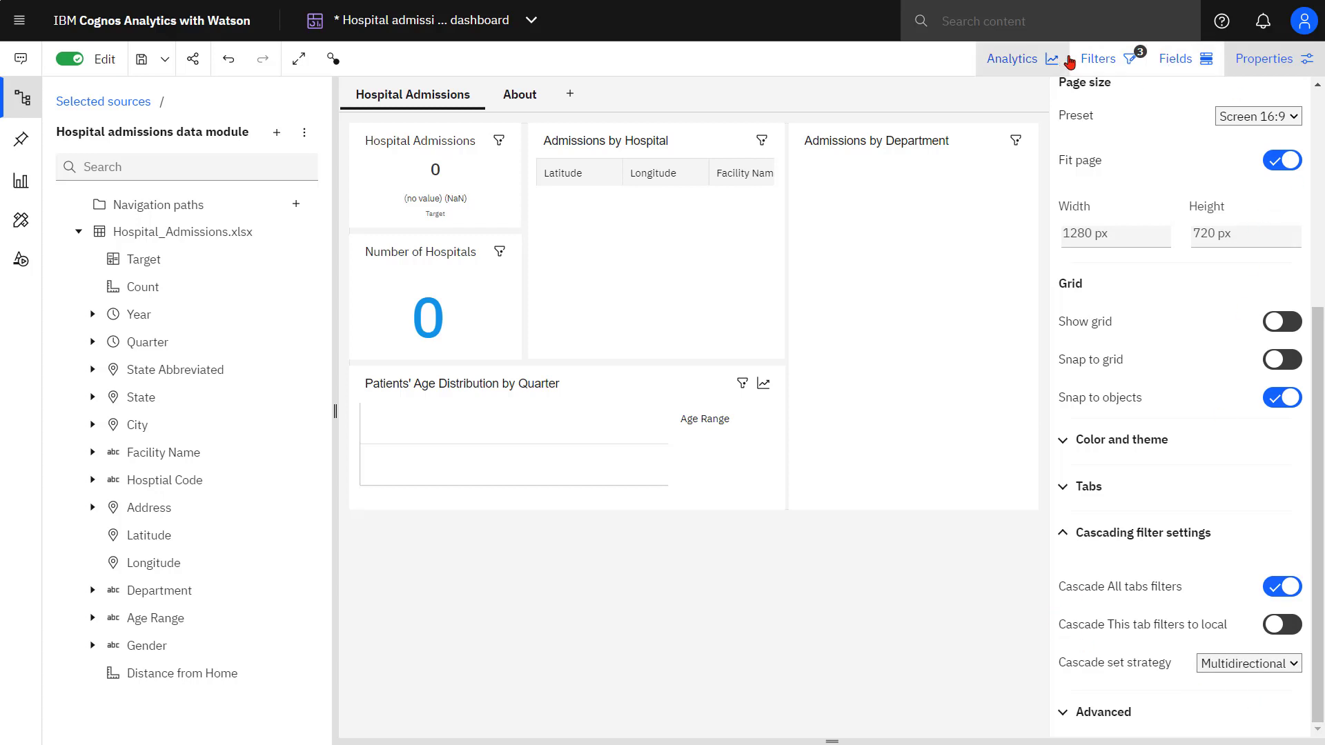
Clear the Obstetrics selection from the Department filter.
left_click(1099, 59)
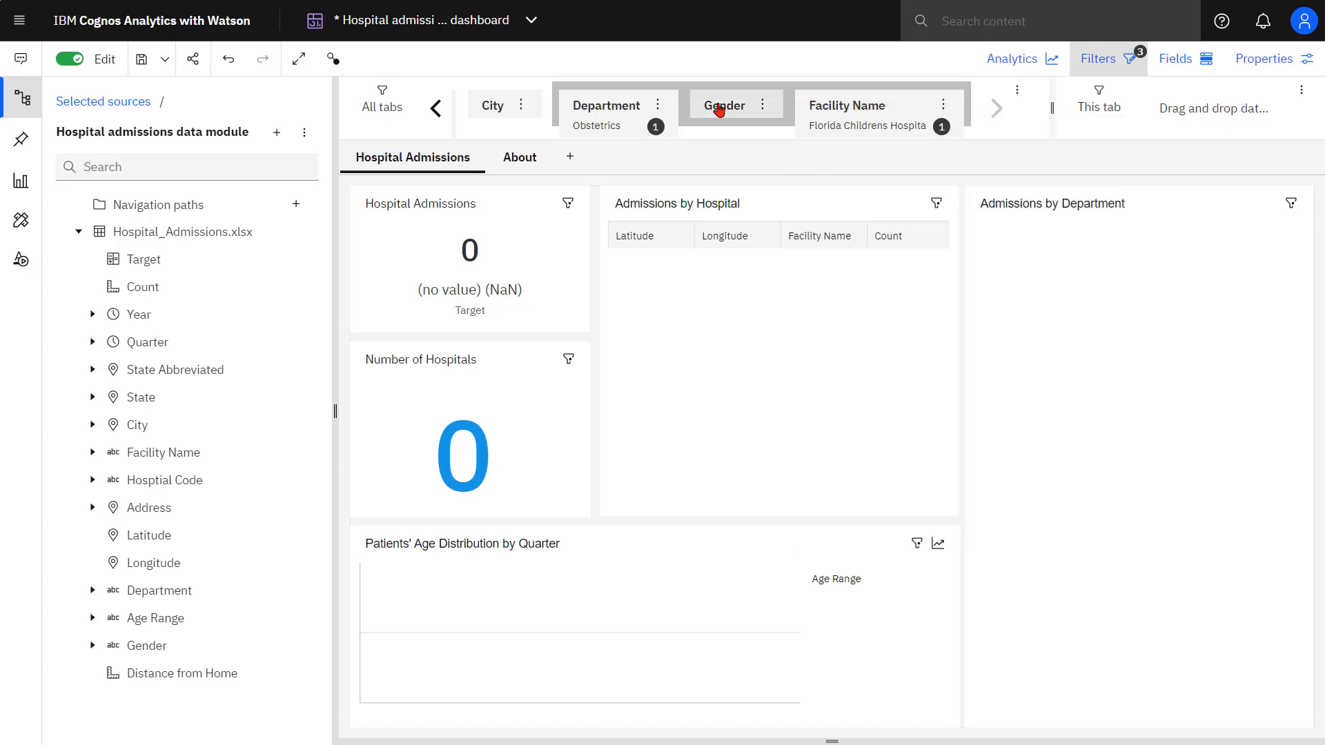
left_click(723, 105)
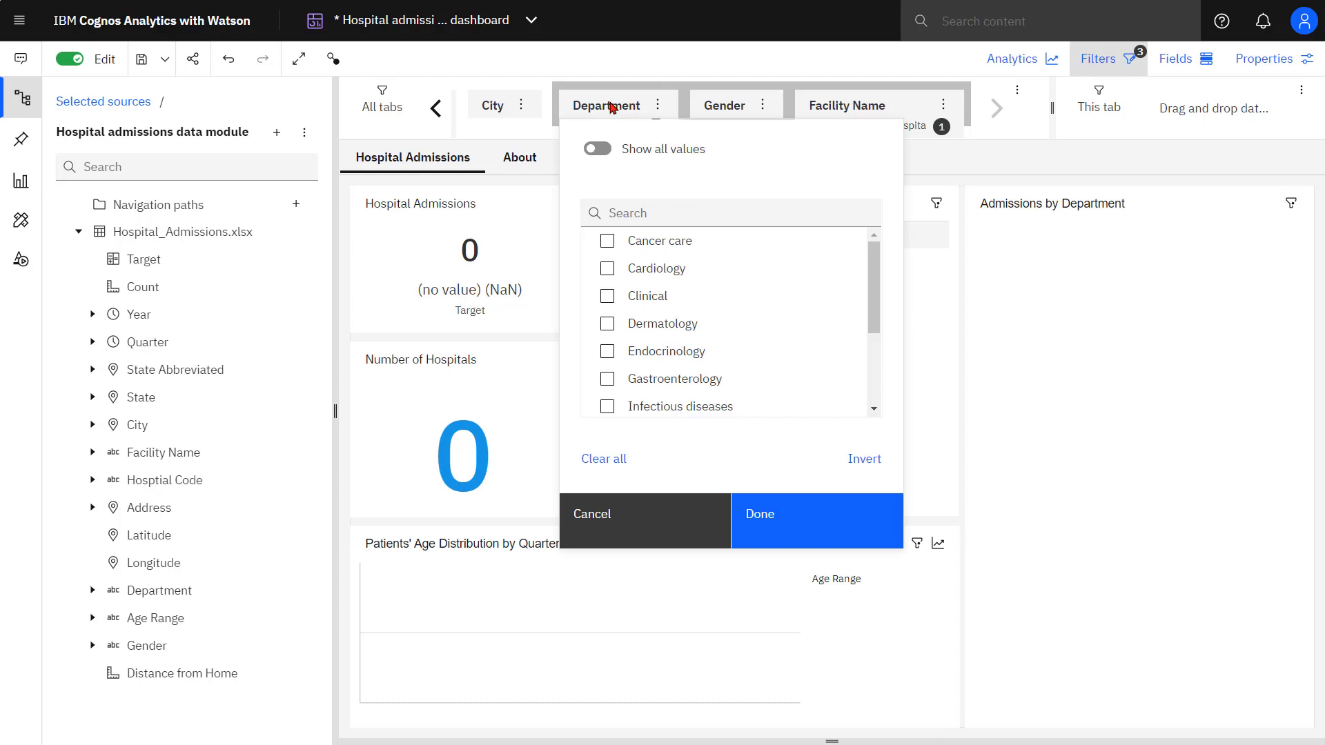
left_click(782, 514)
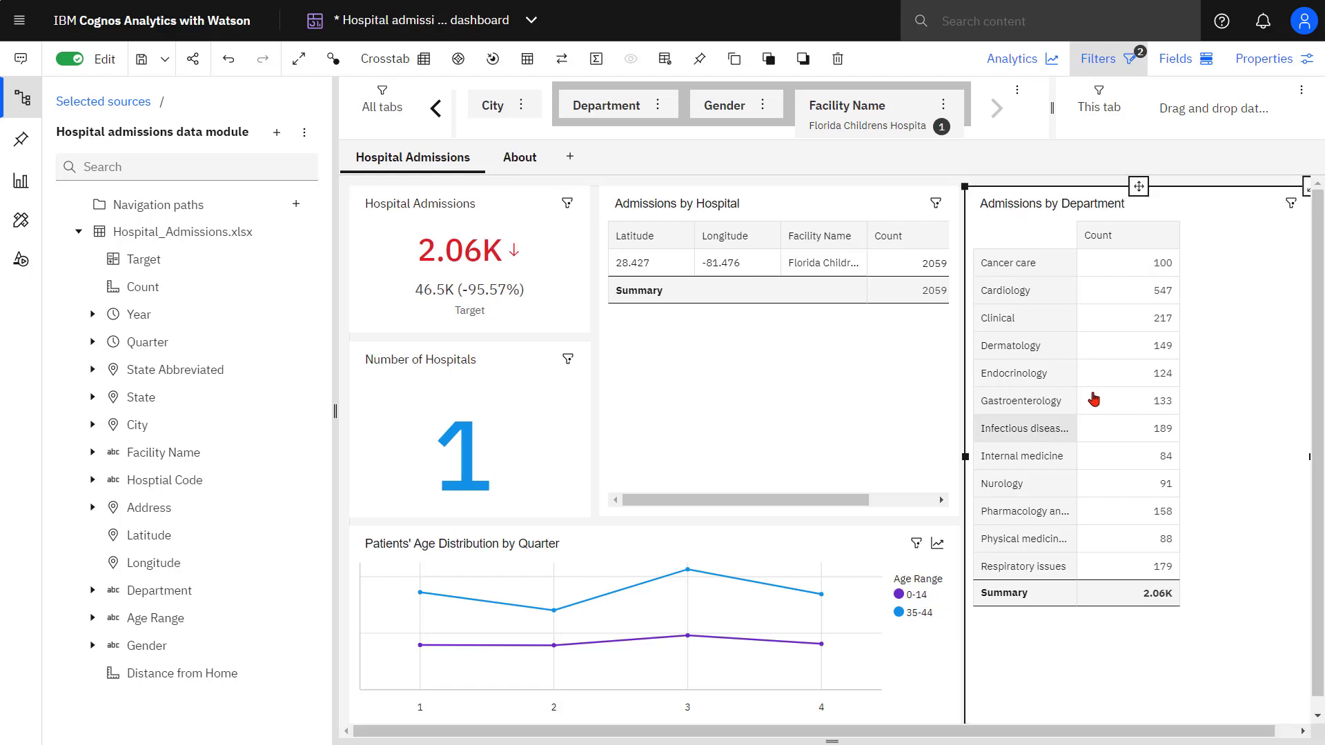
Add Age Range as a local filter on the Admissions by Department crosstab.
left_click(1176, 59)
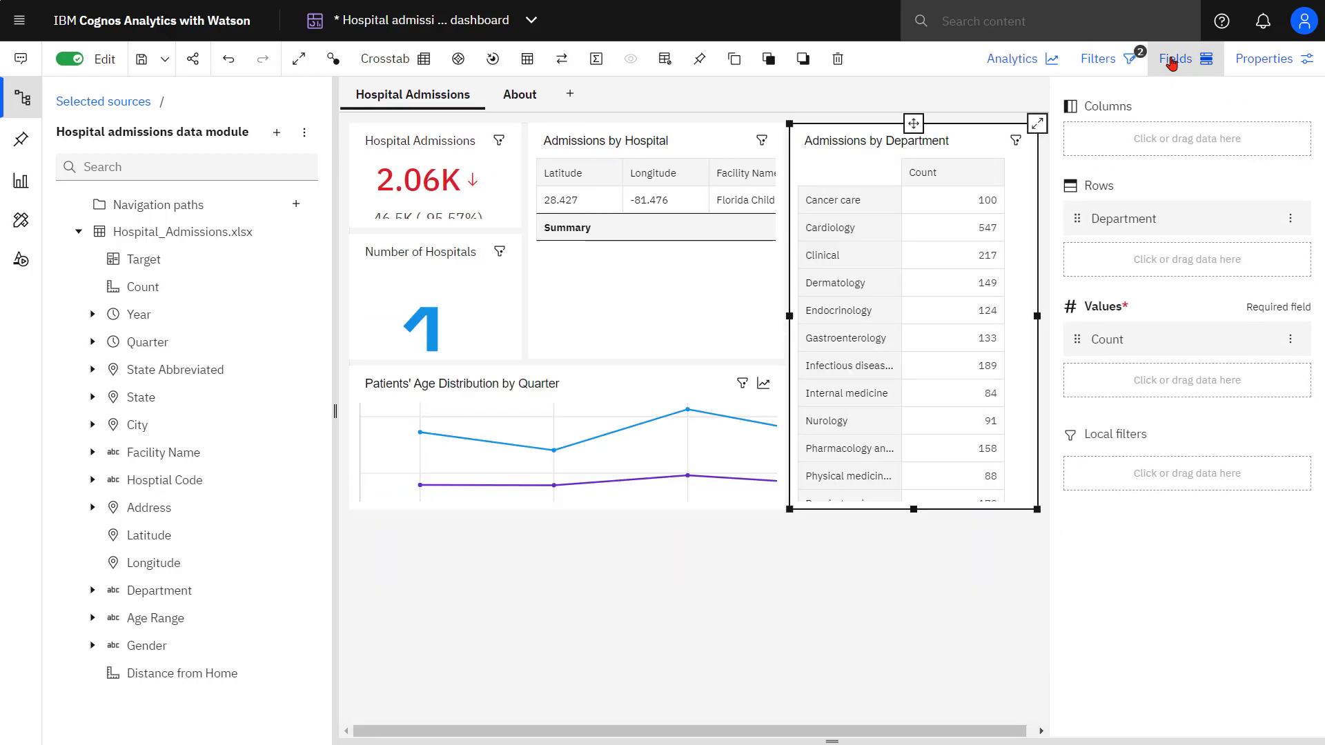
left_click(154, 618)
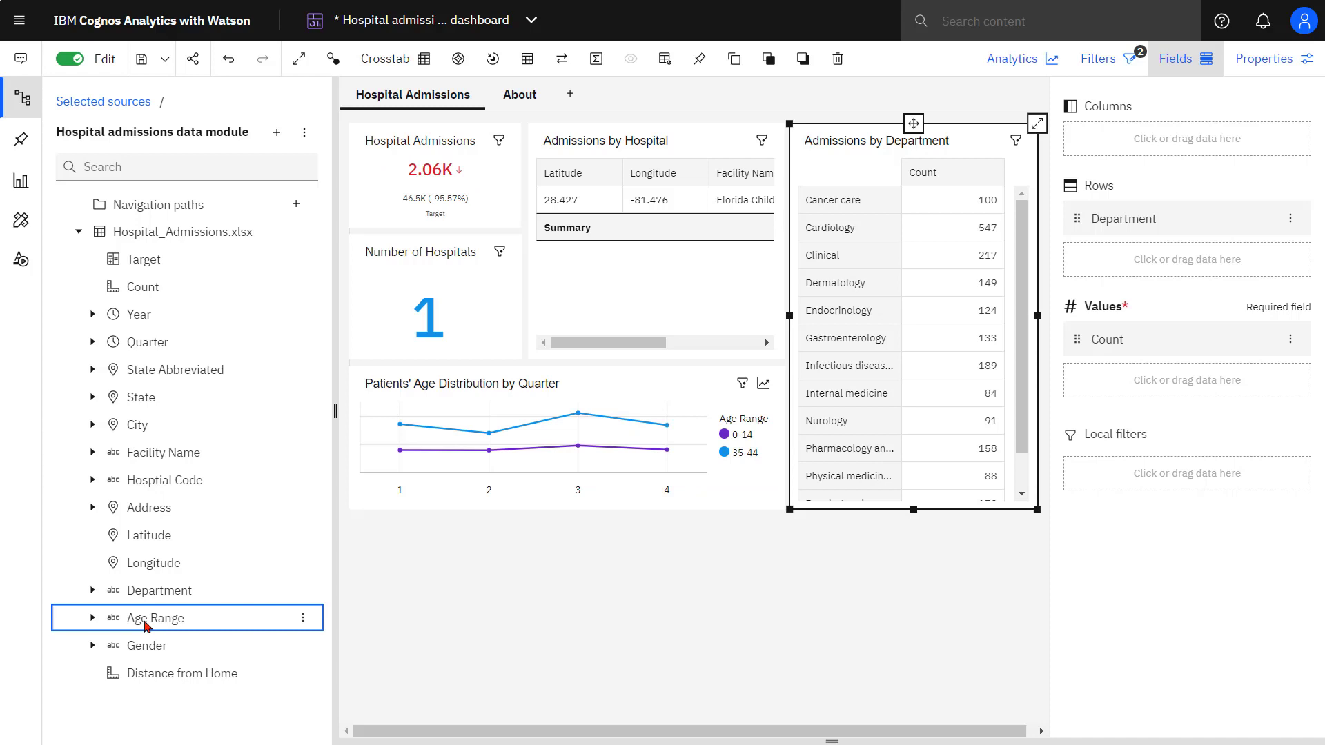
left_click(302, 618)
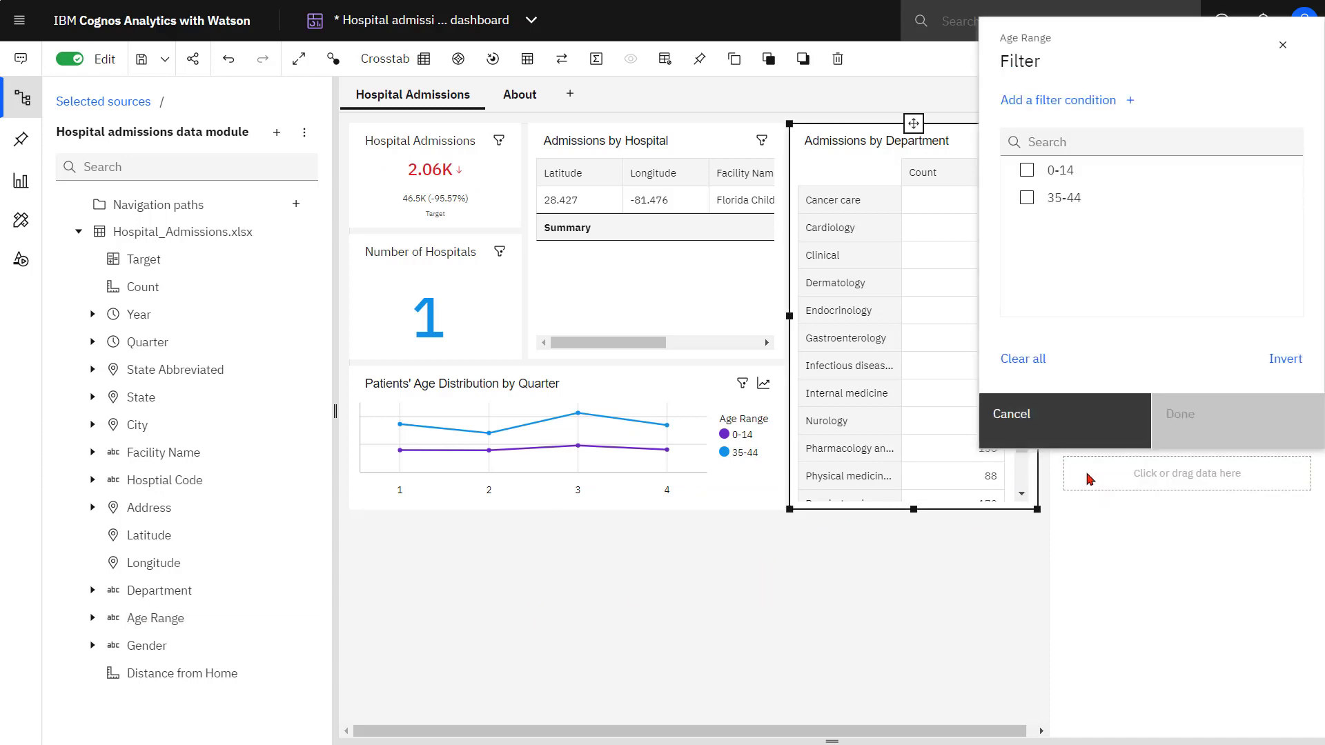